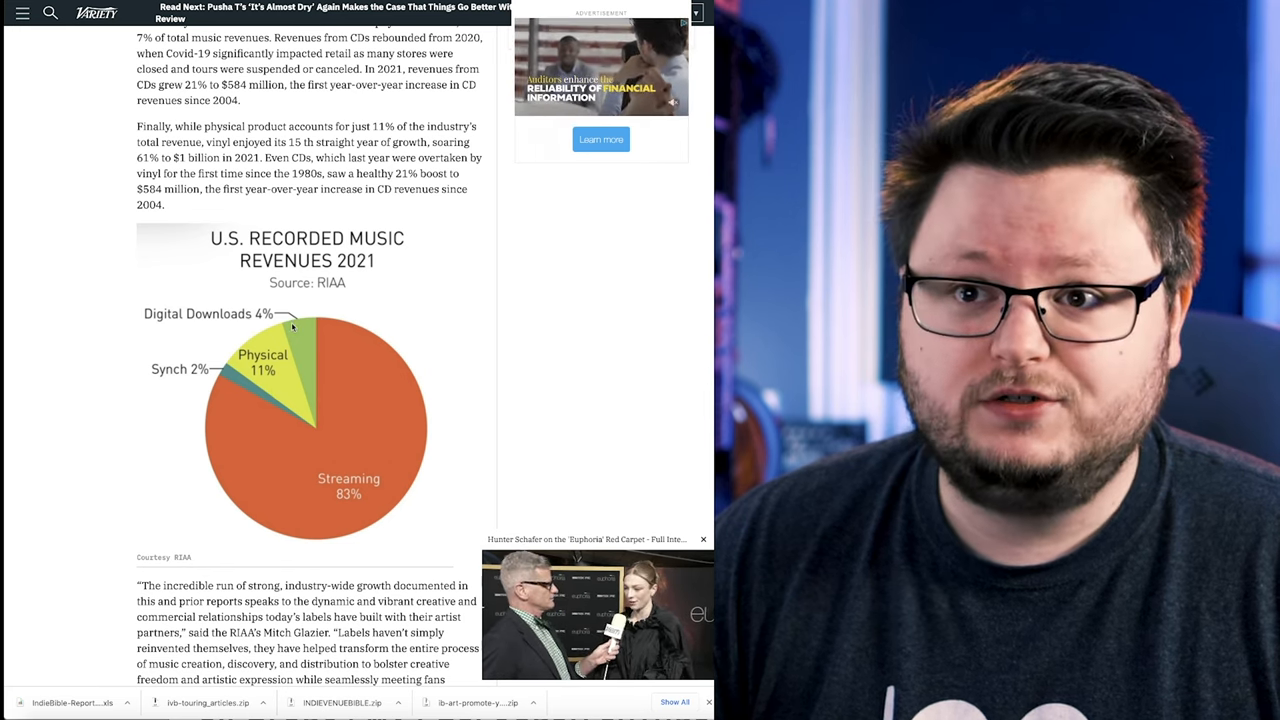
{"action": "mouse_move", "coordinate": [190, 330]}
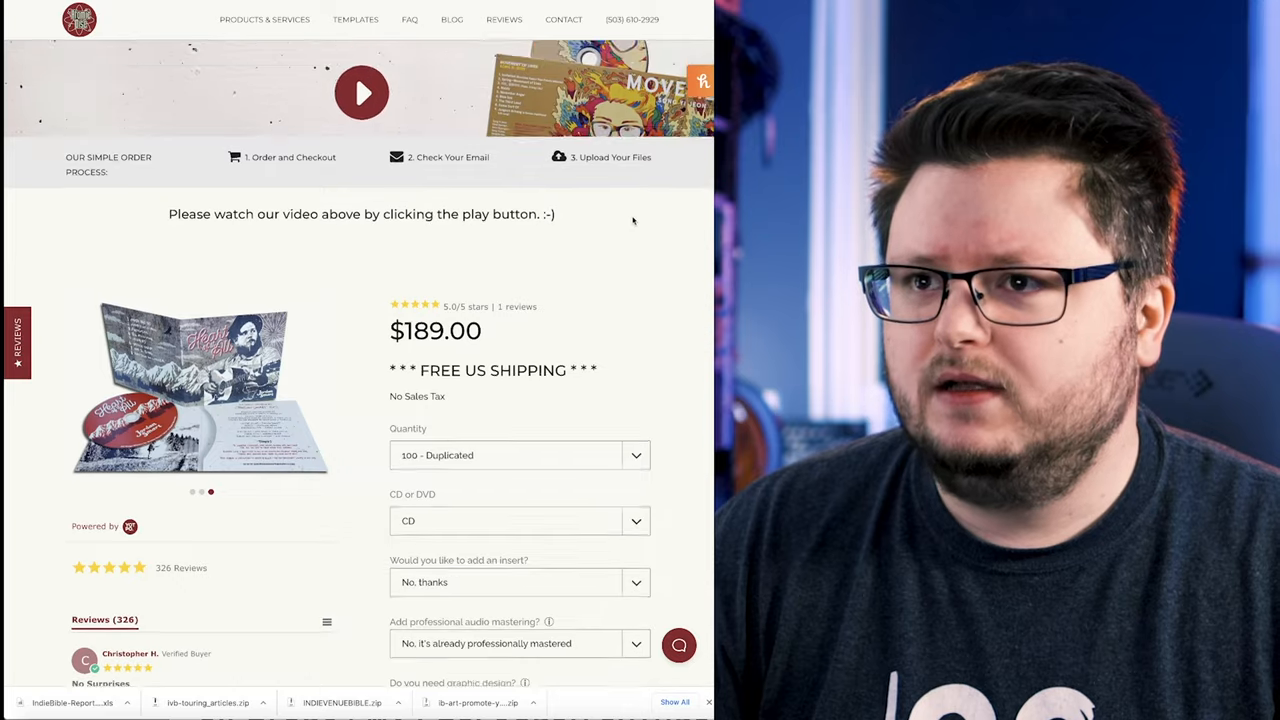
Step: Browse the Products & Services overview of CD & DVD packages down to Wallet Lites at $129 for 50 CDs
{"action": "scroll", "scroll_direction": "up", "scroll_amount": 3}
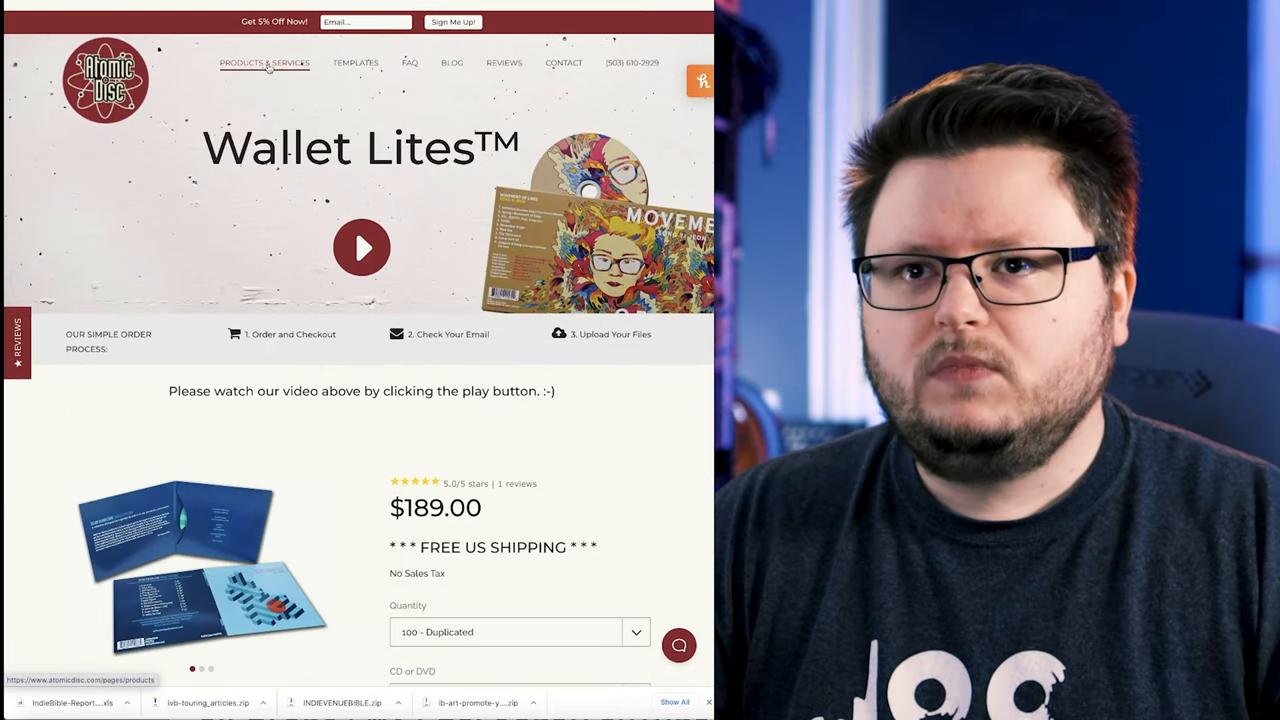
{"action": "left_click", "coordinate": [264, 62]}
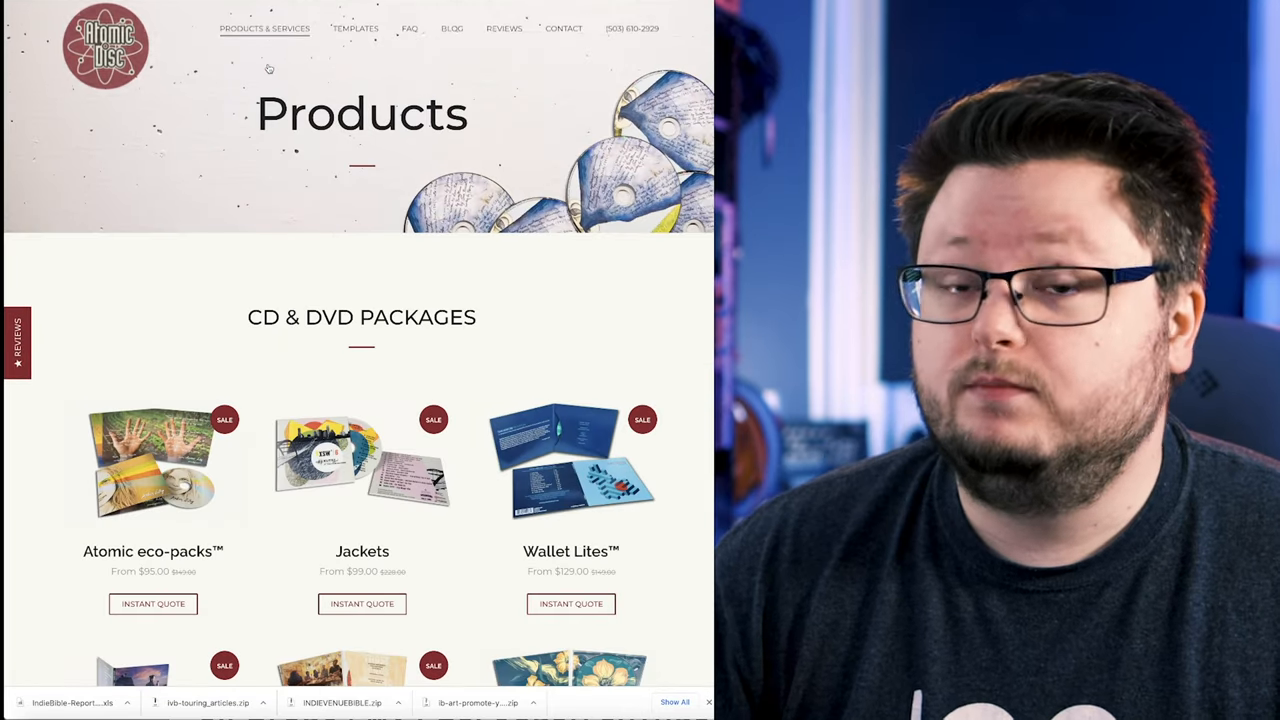
{"action": "scroll", "scroll_direction": "up", "scroll_amount": 3}
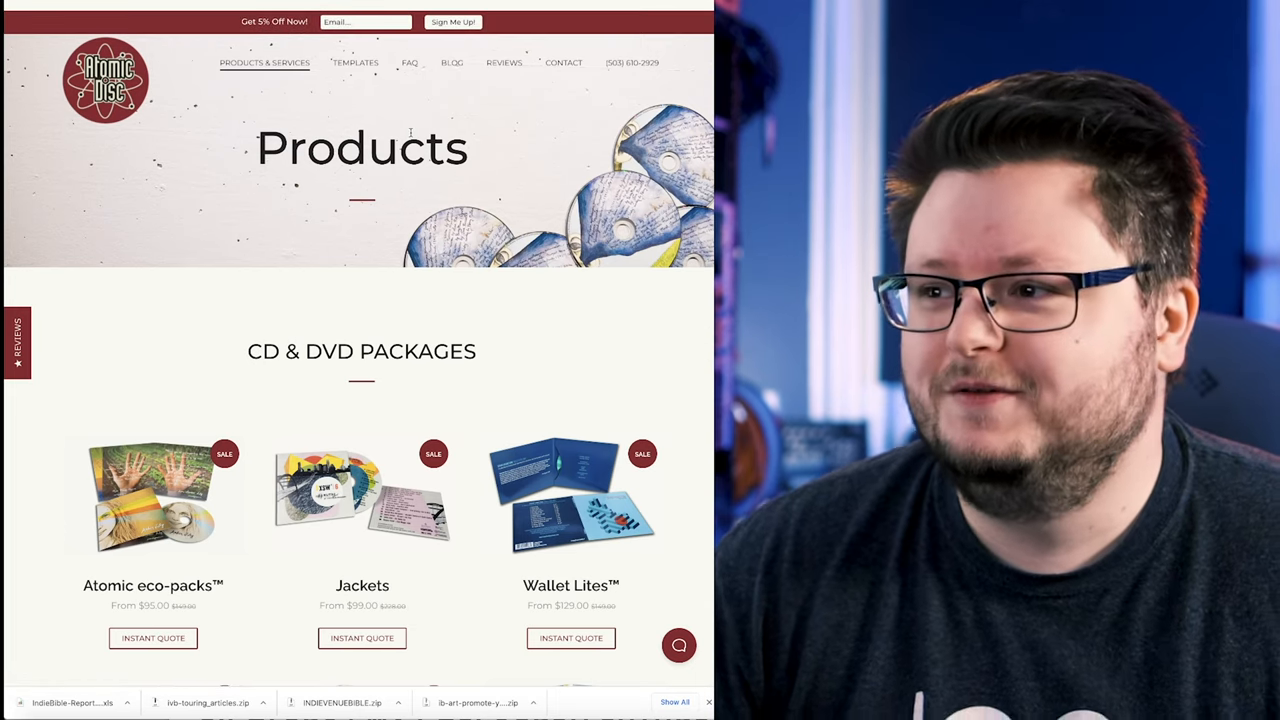
{"action": "scroll", "scroll_direction": "down", "scroll_amount": 3}
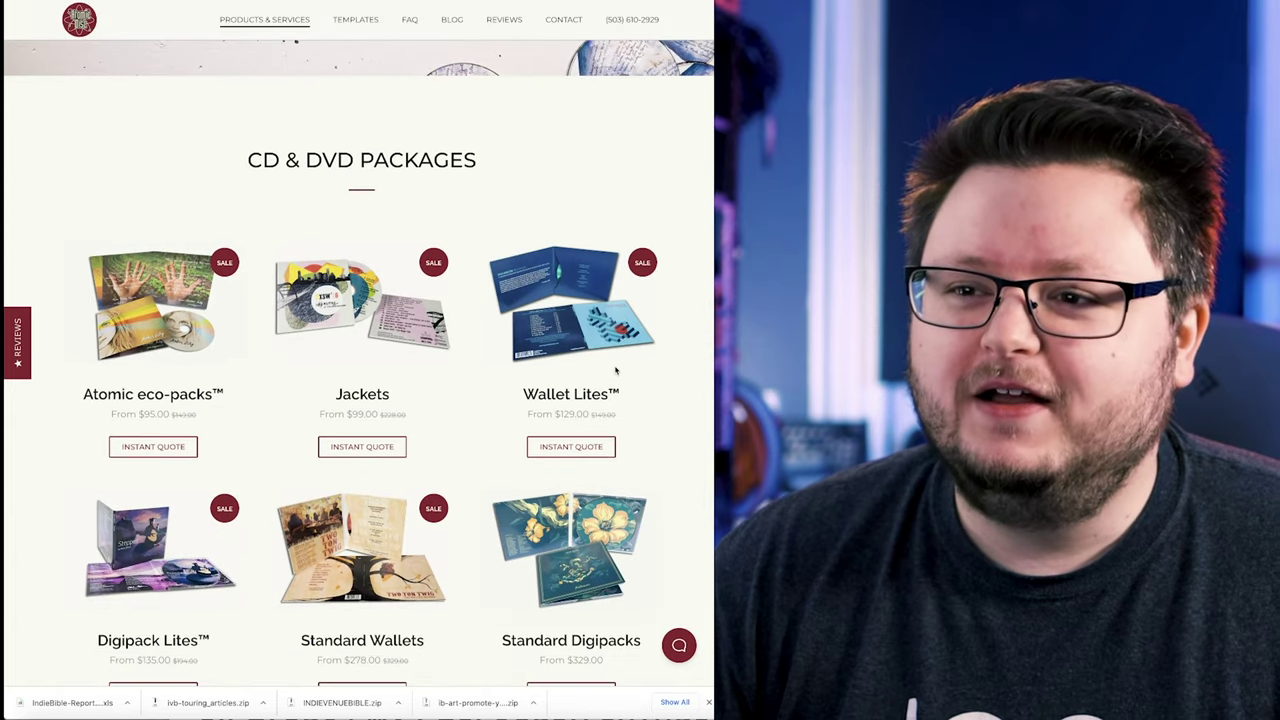
{"action": "scroll", "scroll_direction": "down", "scroll_amount": 3}
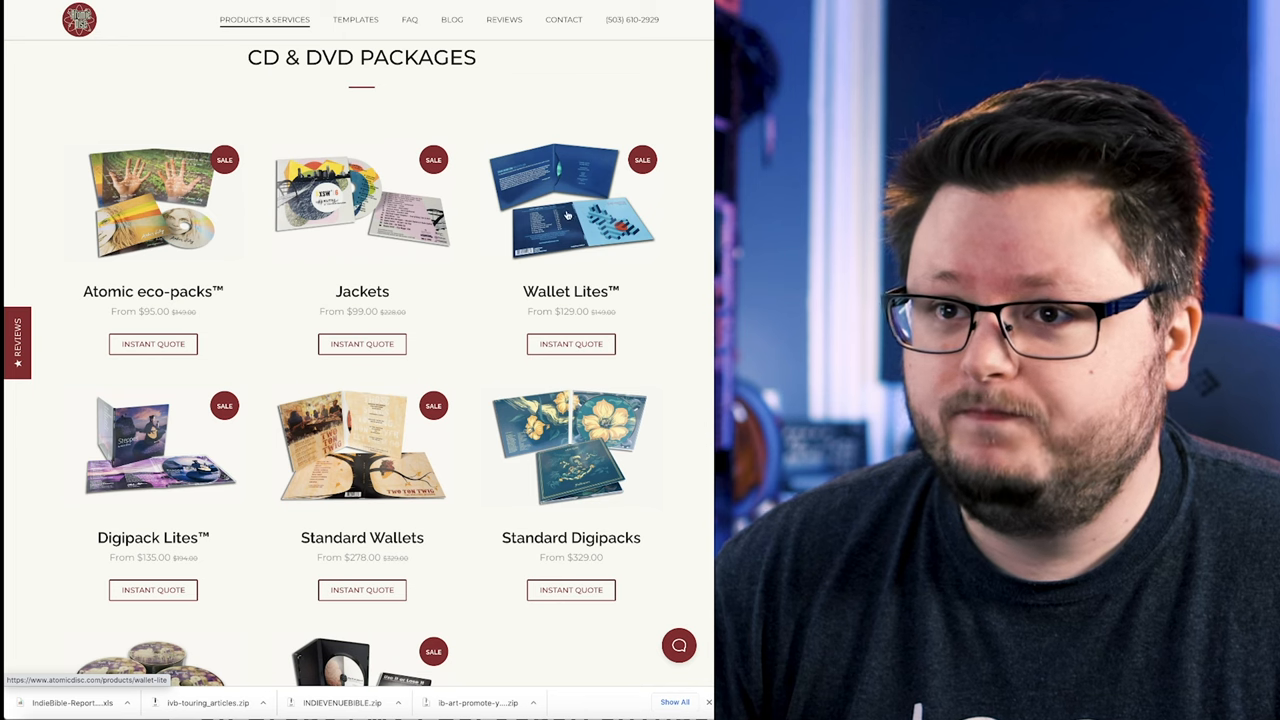
{"action": "mouse_move", "coordinate": [376, 200]}
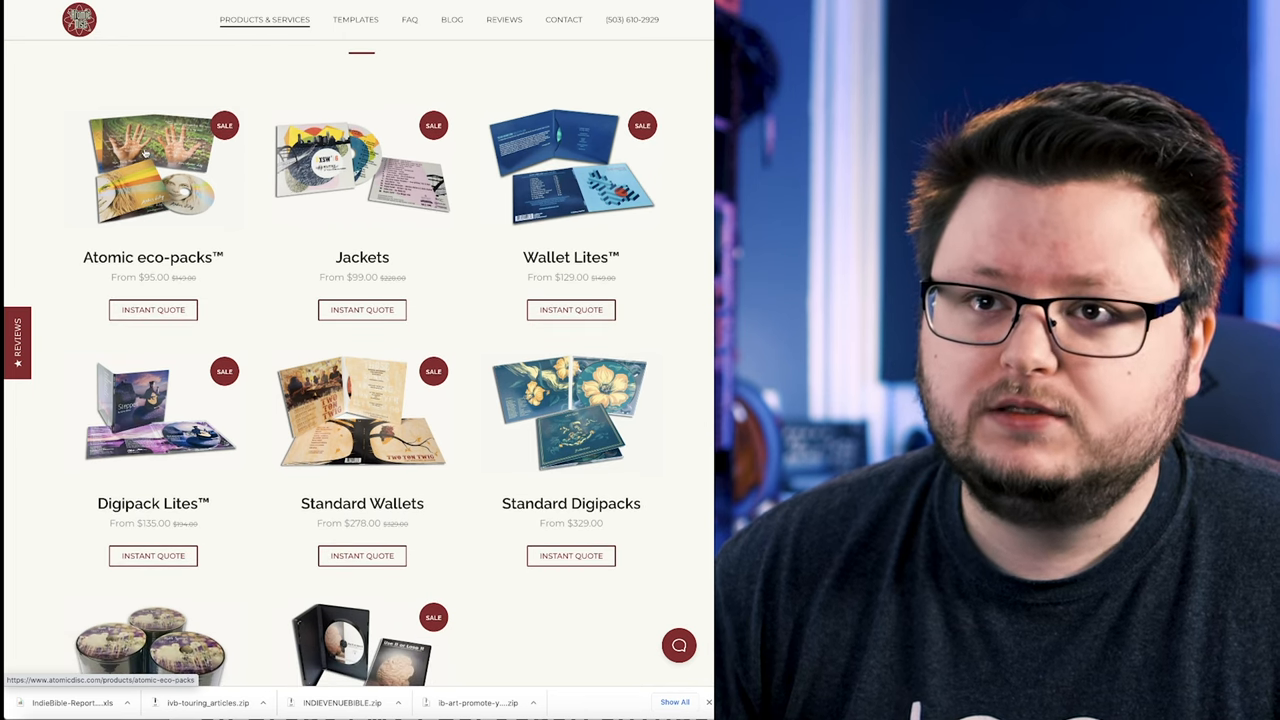
{"action": "scroll", "scroll_direction": "down", "scroll_amount": 3}
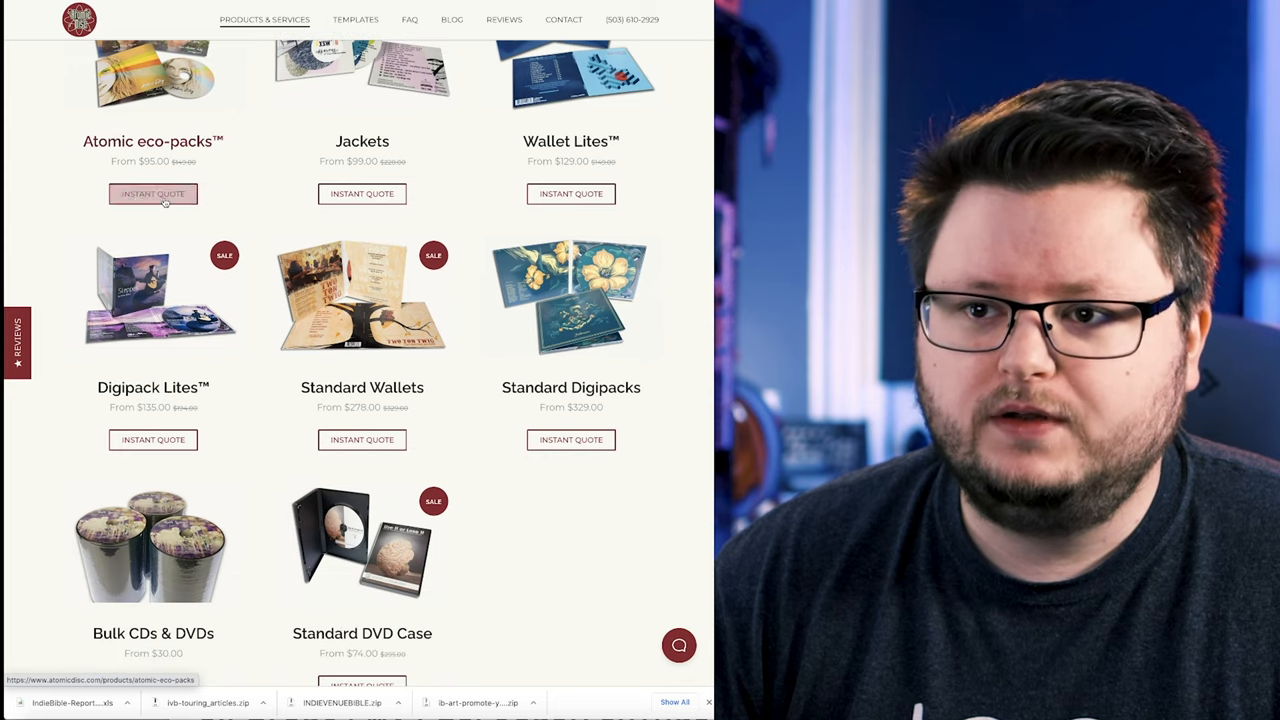
{"action": "scroll", "scroll_direction": "up", "scroll_amount": 3}
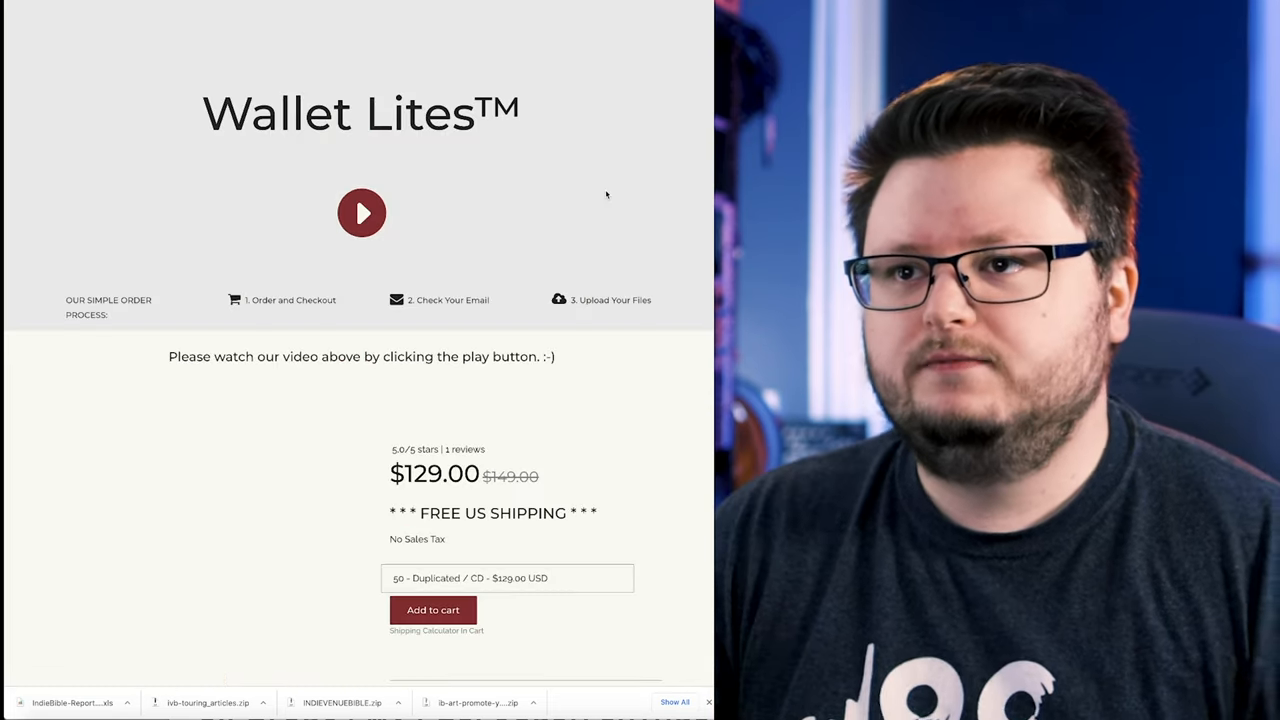
Step: Change the Wallet Lites quantity to 100 - Duplicated, bringing the price to $189.00
{"action": "scroll", "scroll_direction": "down", "scroll_amount": 3}
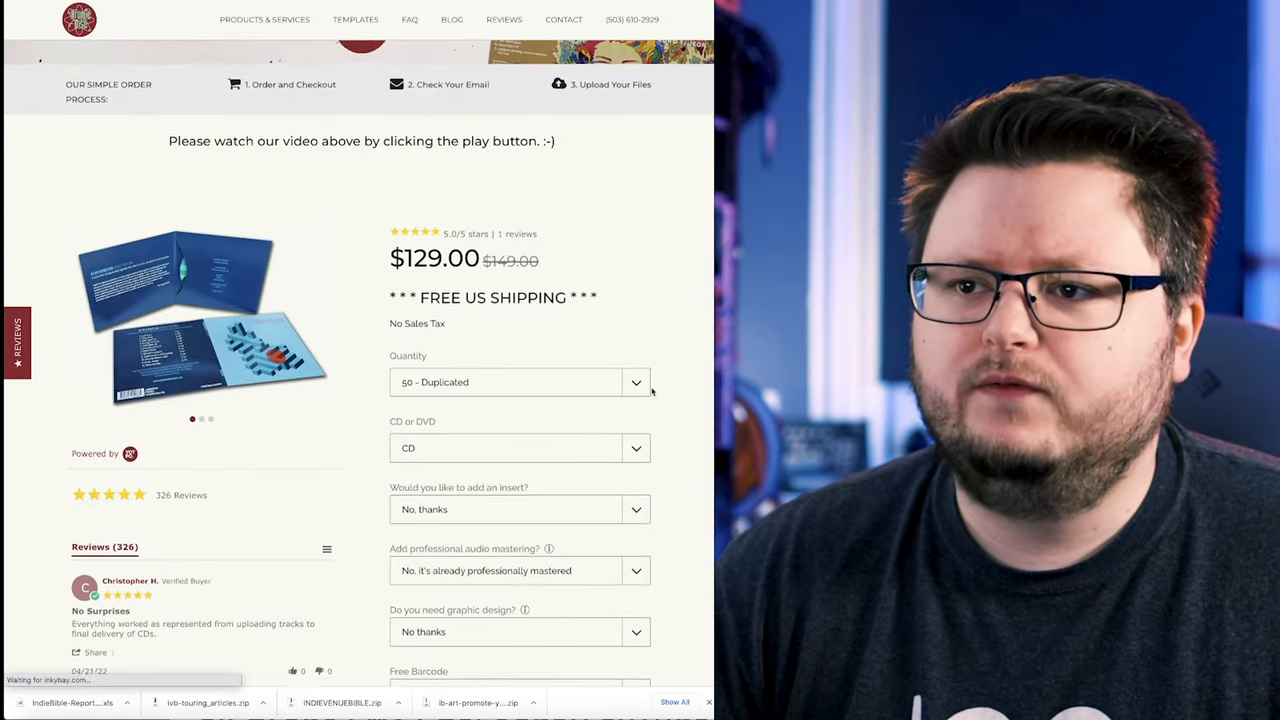
{"action": "left_click", "coordinate": [636, 382]}
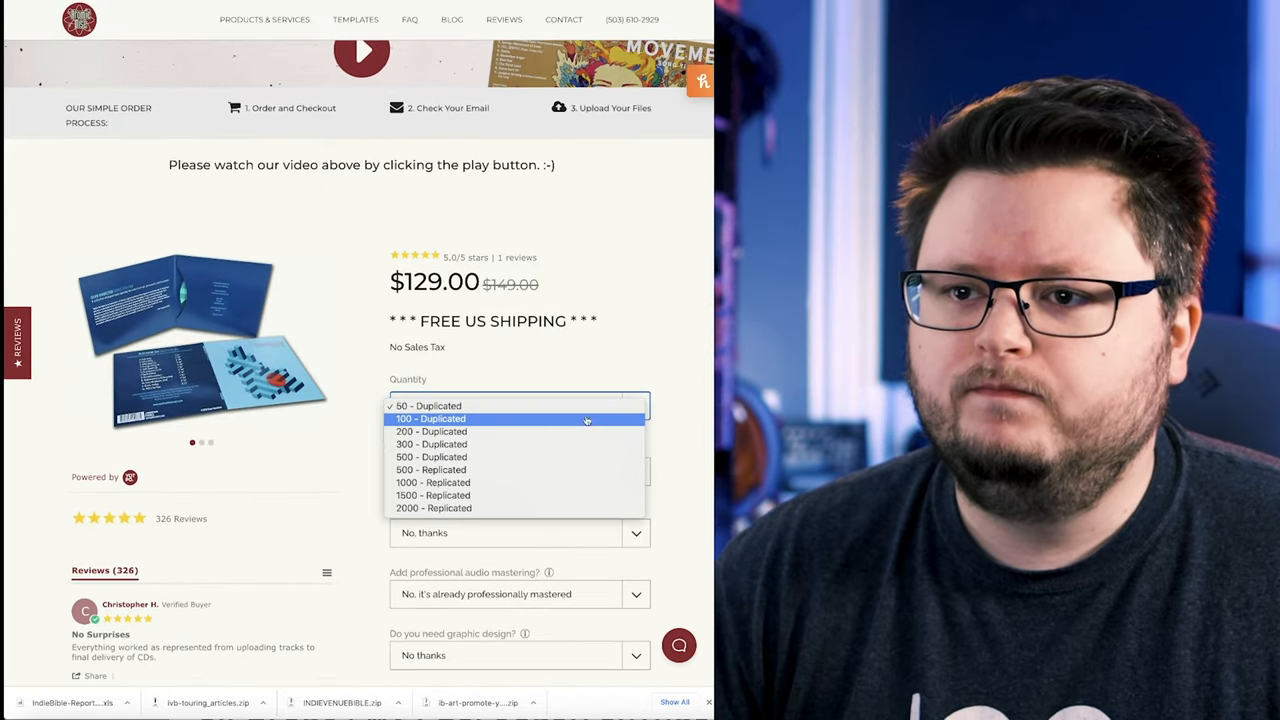
{"action": "left_click", "coordinate": [430, 418]}
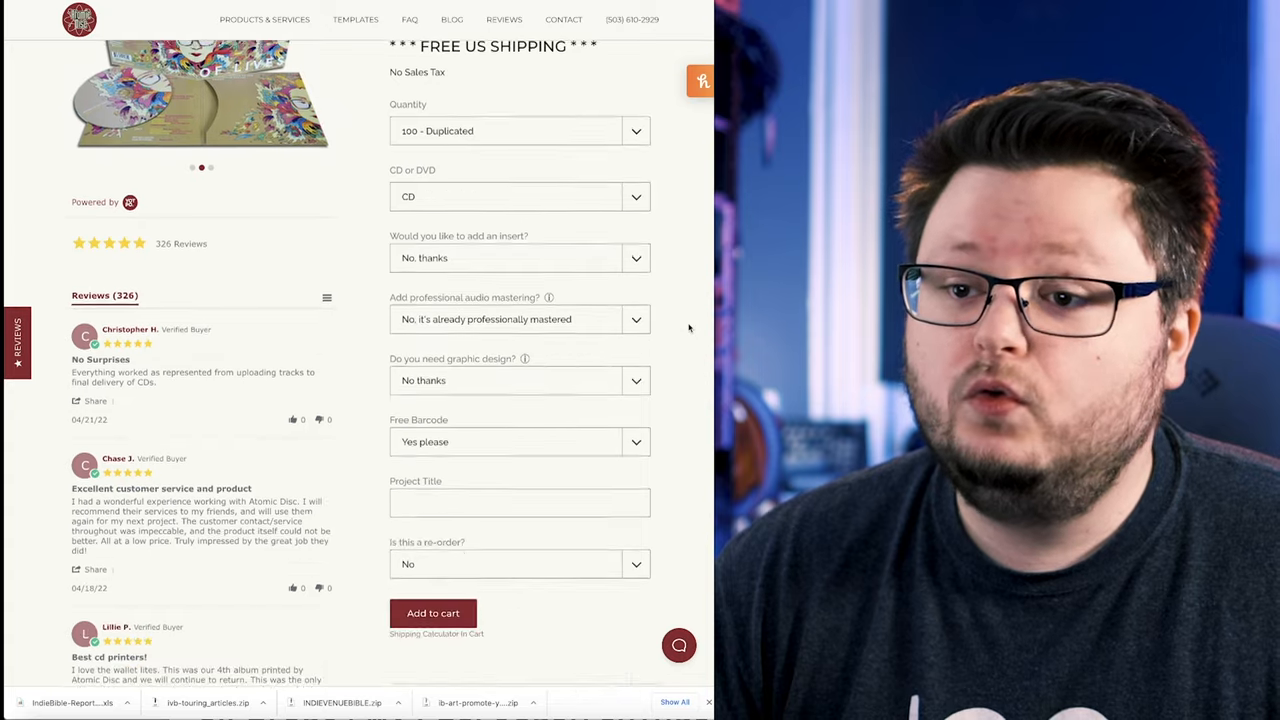
{"action": "scroll", "scroll_direction": "down", "scroll_amount": 3}
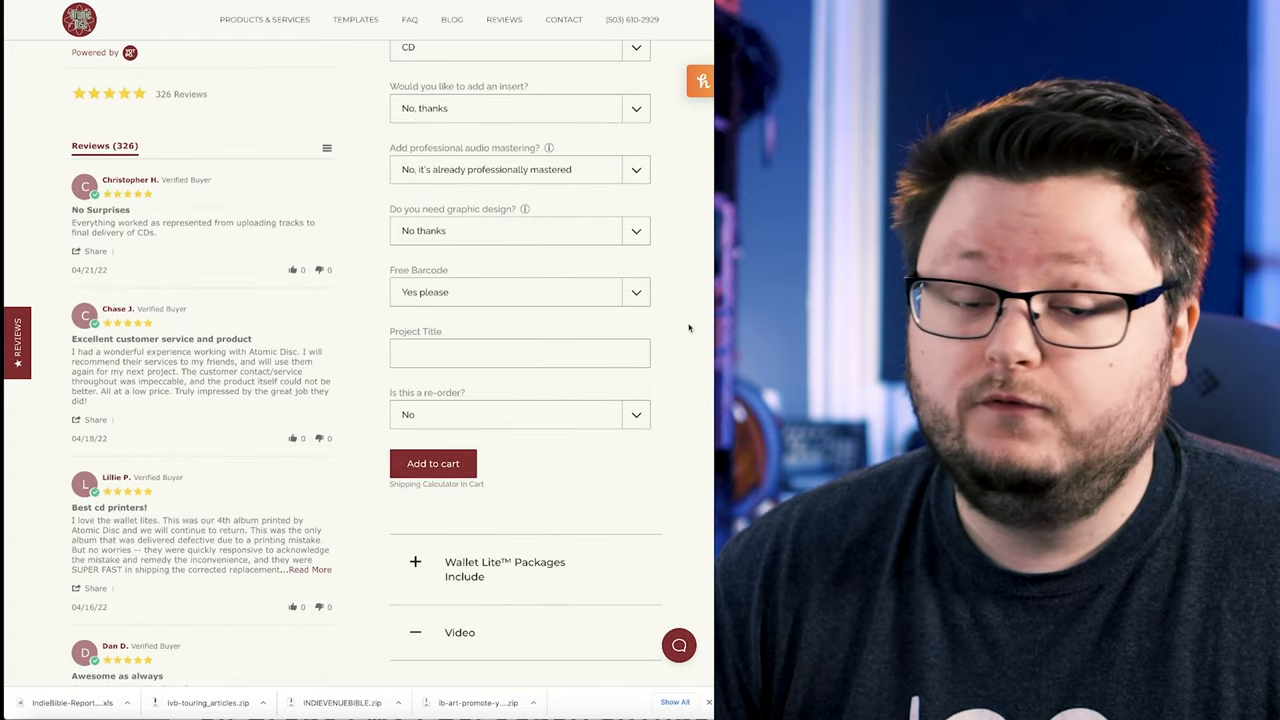
{"action": "scroll", "scroll_direction": "up", "scroll_amount": 3}
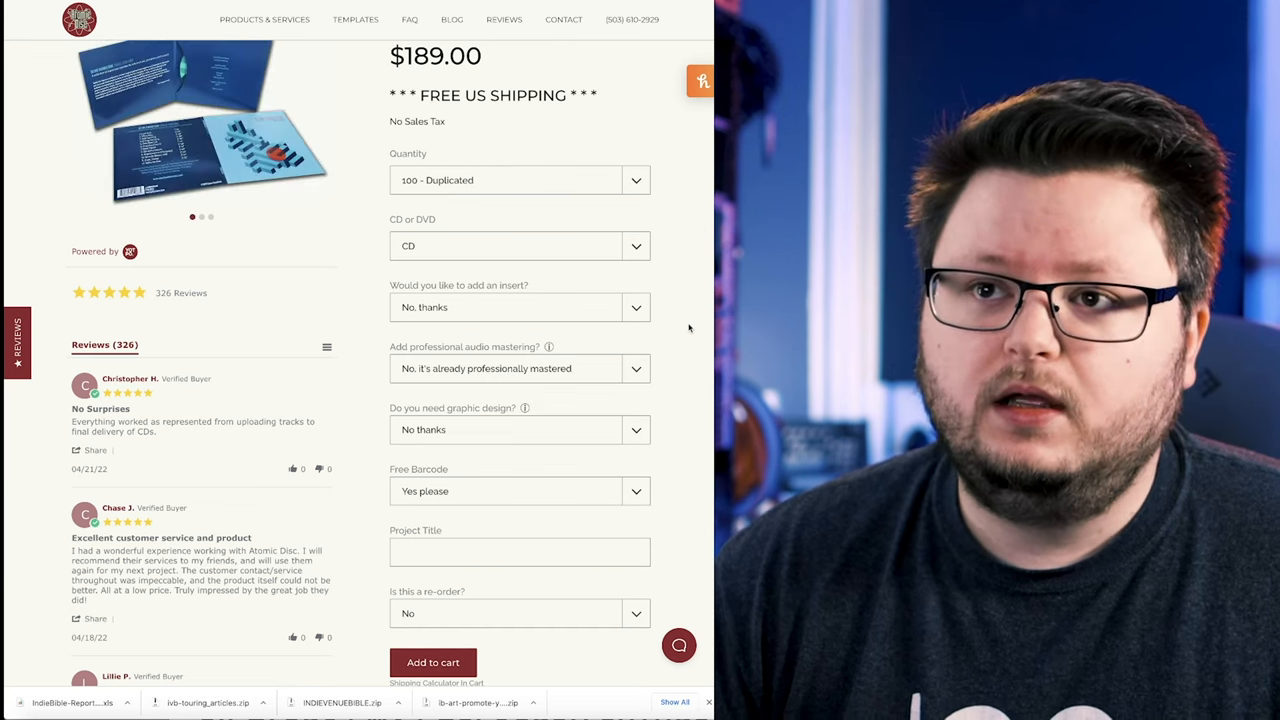
{"action": "scroll", "scroll_direction": "up", "scroll_amount": 3}
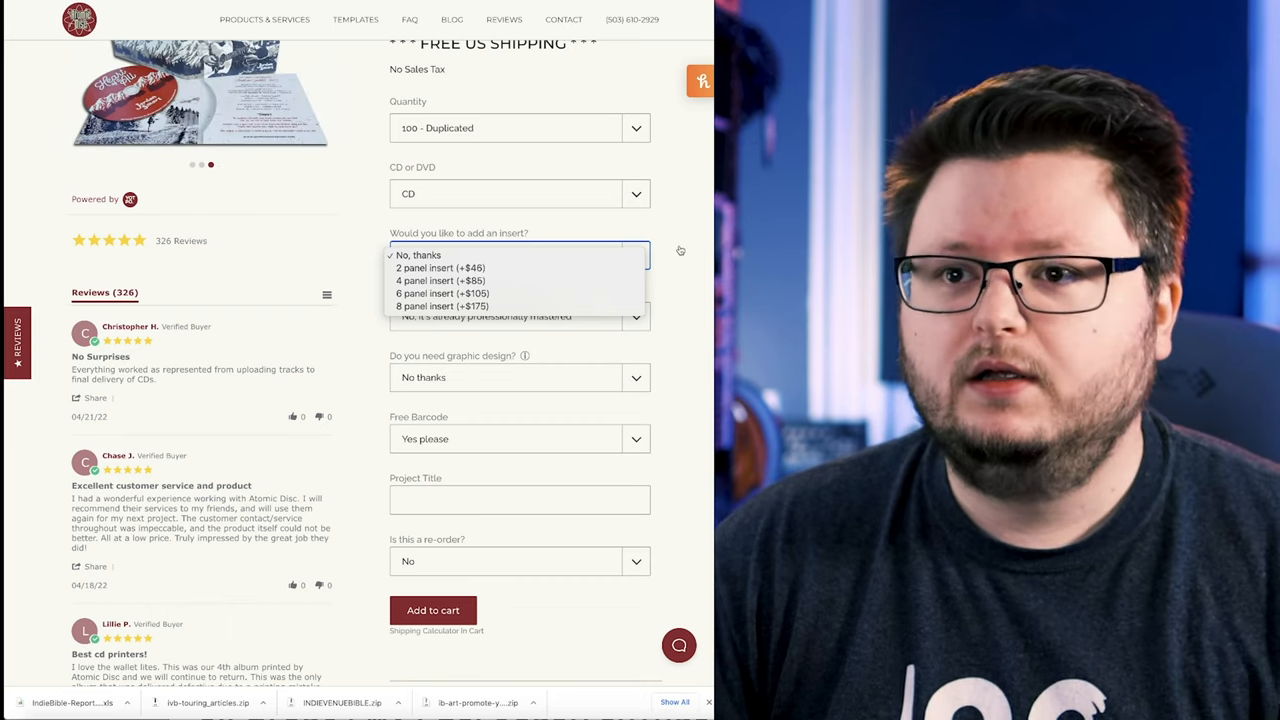
{"action": "left_click", "coordinate": [418, 256]}
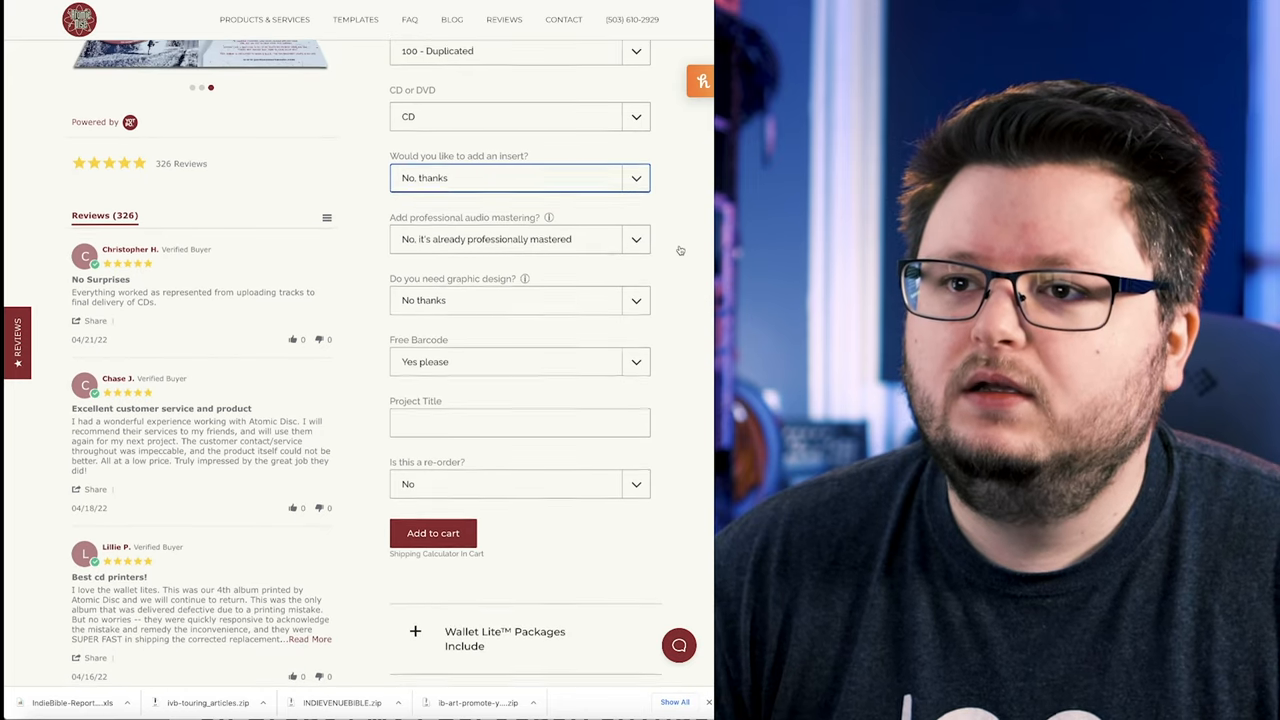
{"action": "left_click", "coordinate": [636, 240]}
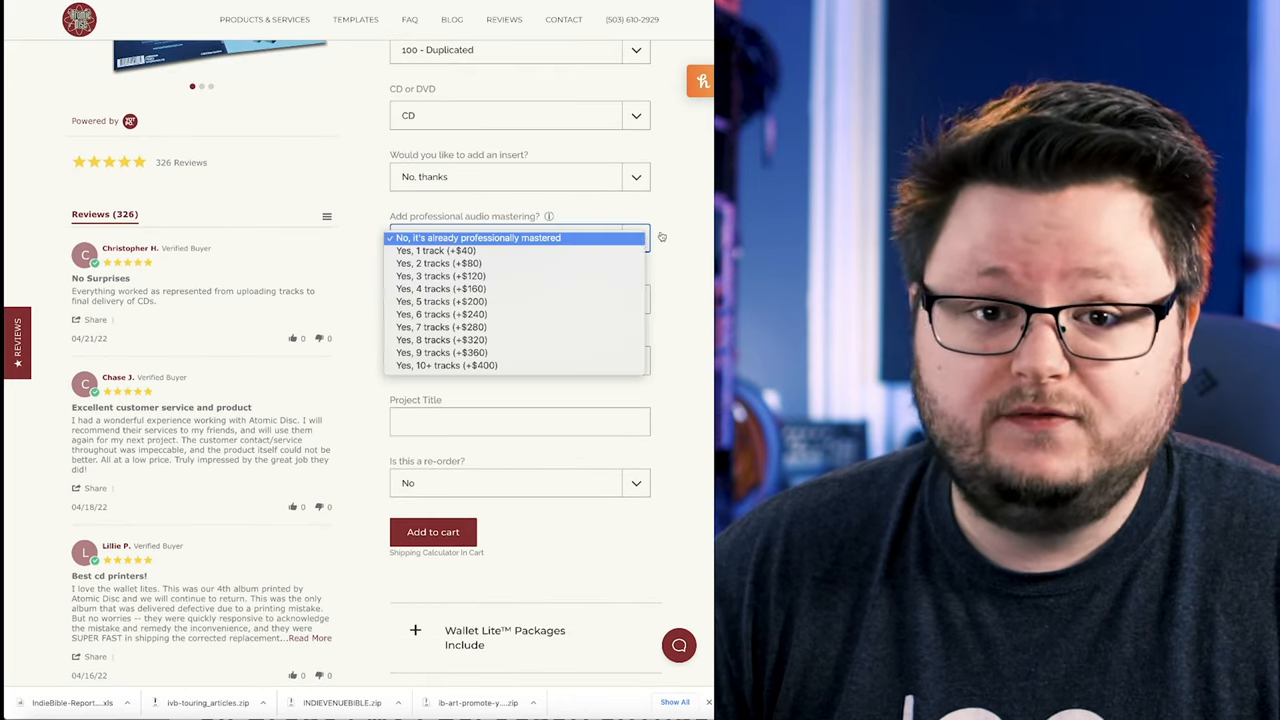
{"action": "left_click", "coordinate": [478, 236]}
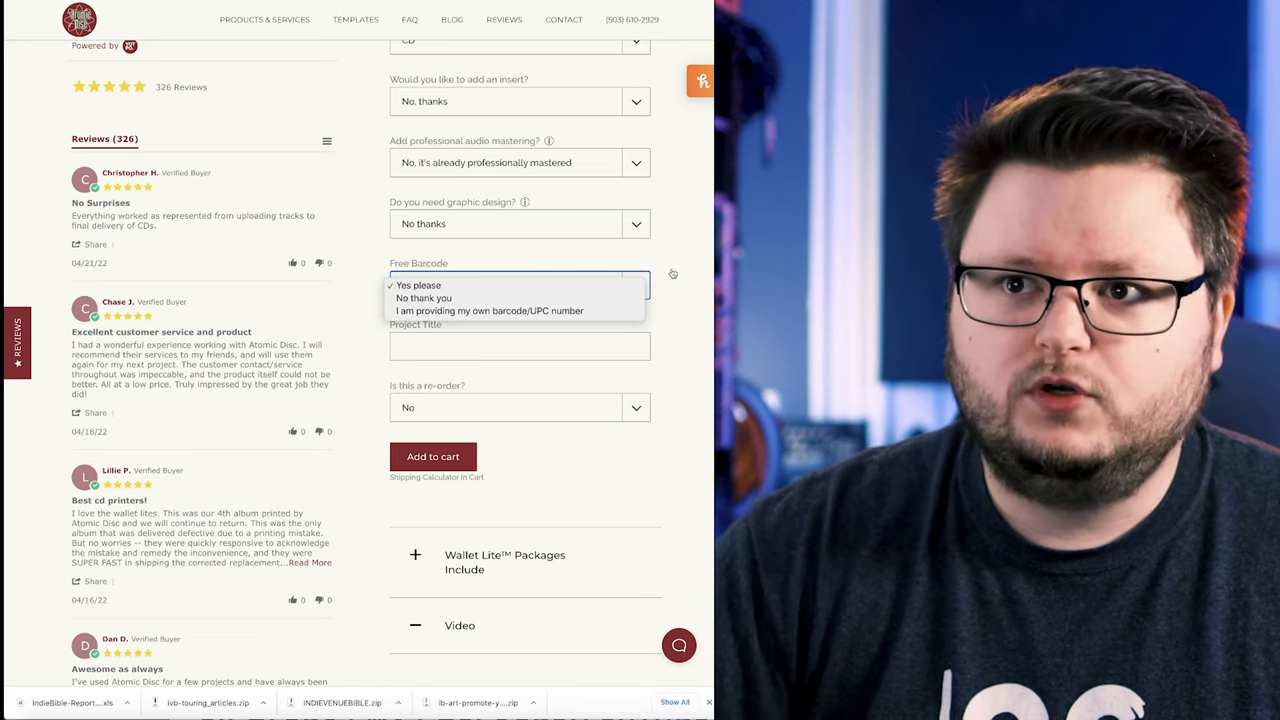
{"action": "left_click", "coordinate": [418, 284]}
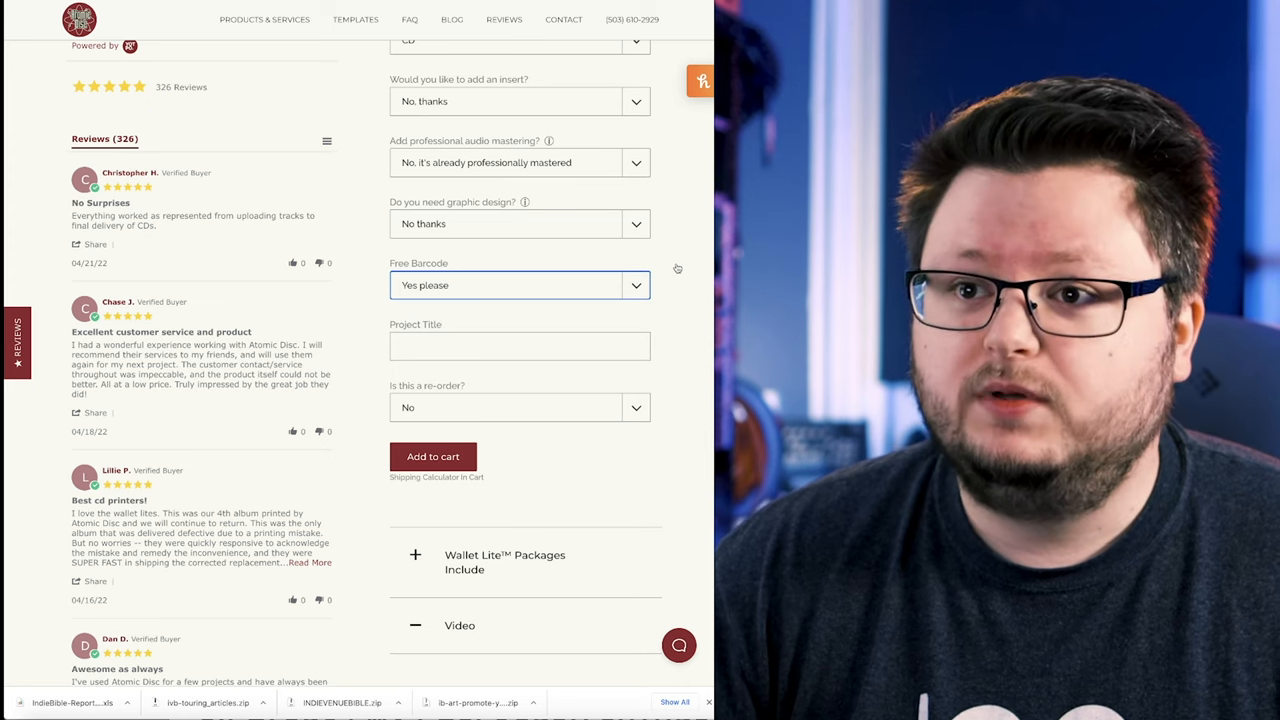
{"action": "scroll", "scroll_direction": "down", "scroll_amount": 3}
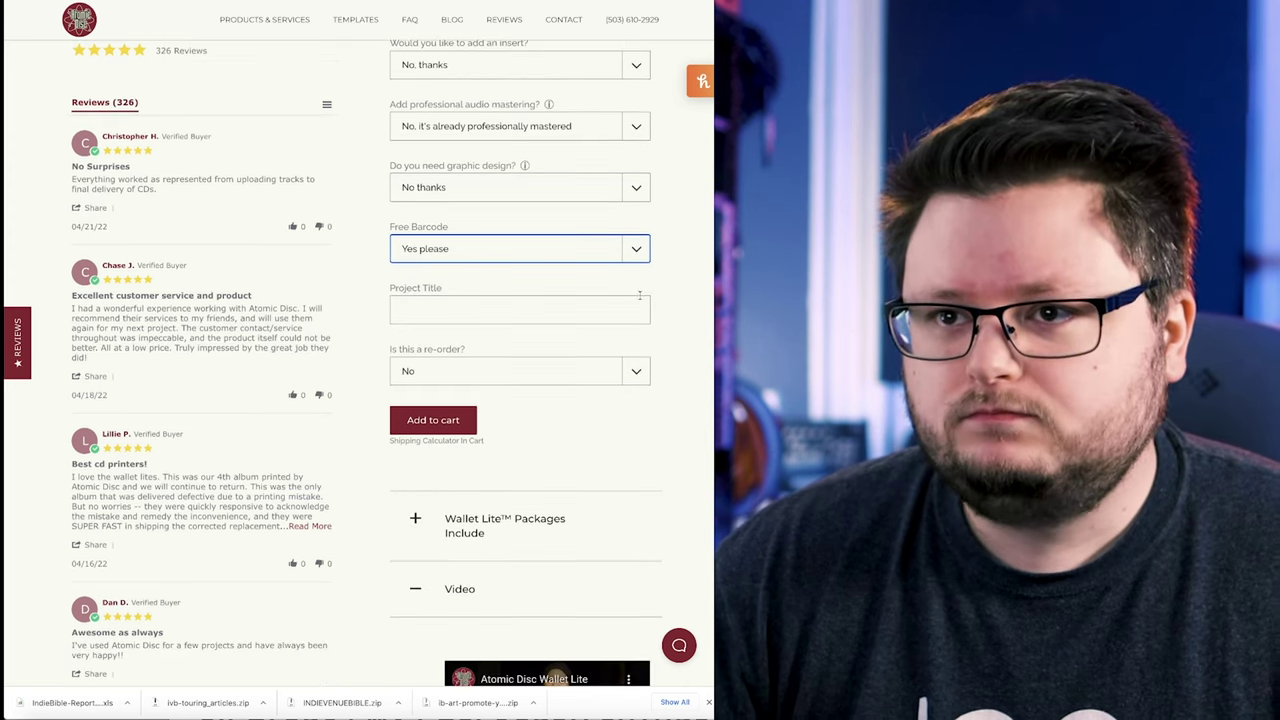
{"action": "mouse_move", "coordinate": [680, 364]}
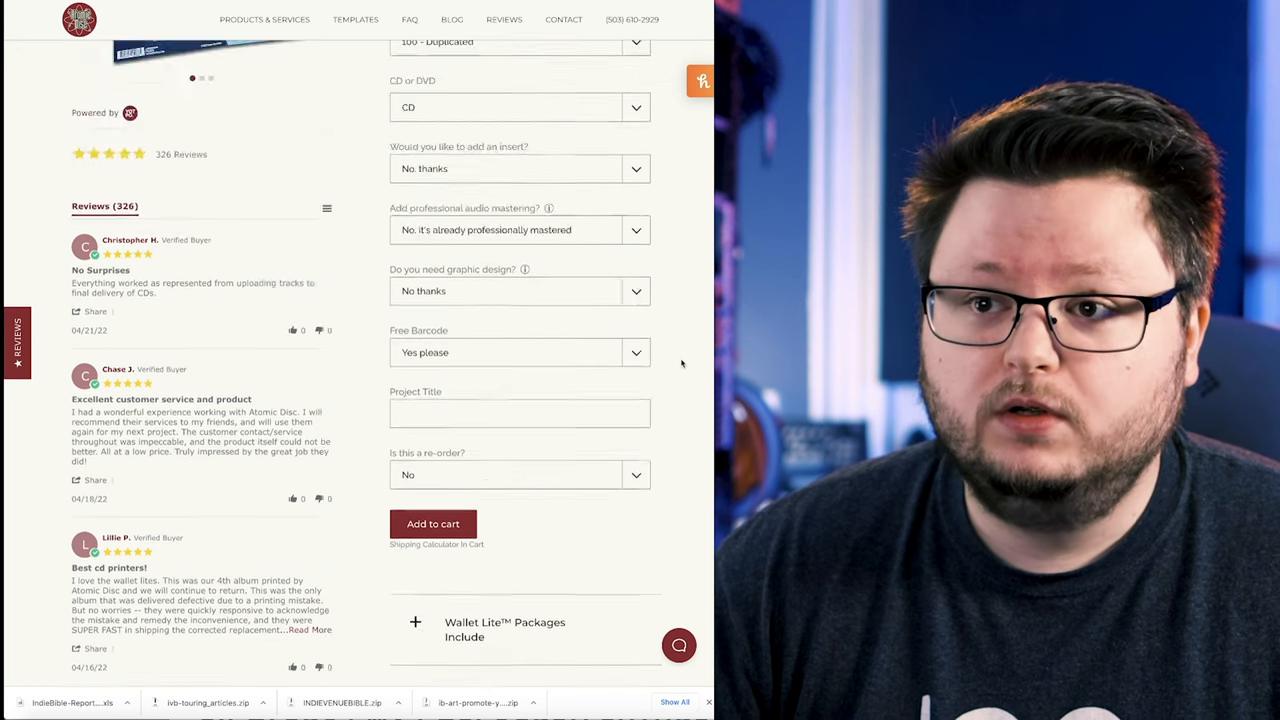
{"action": "scroll", "scroll_direction": "up", "scroll_amount": 3}
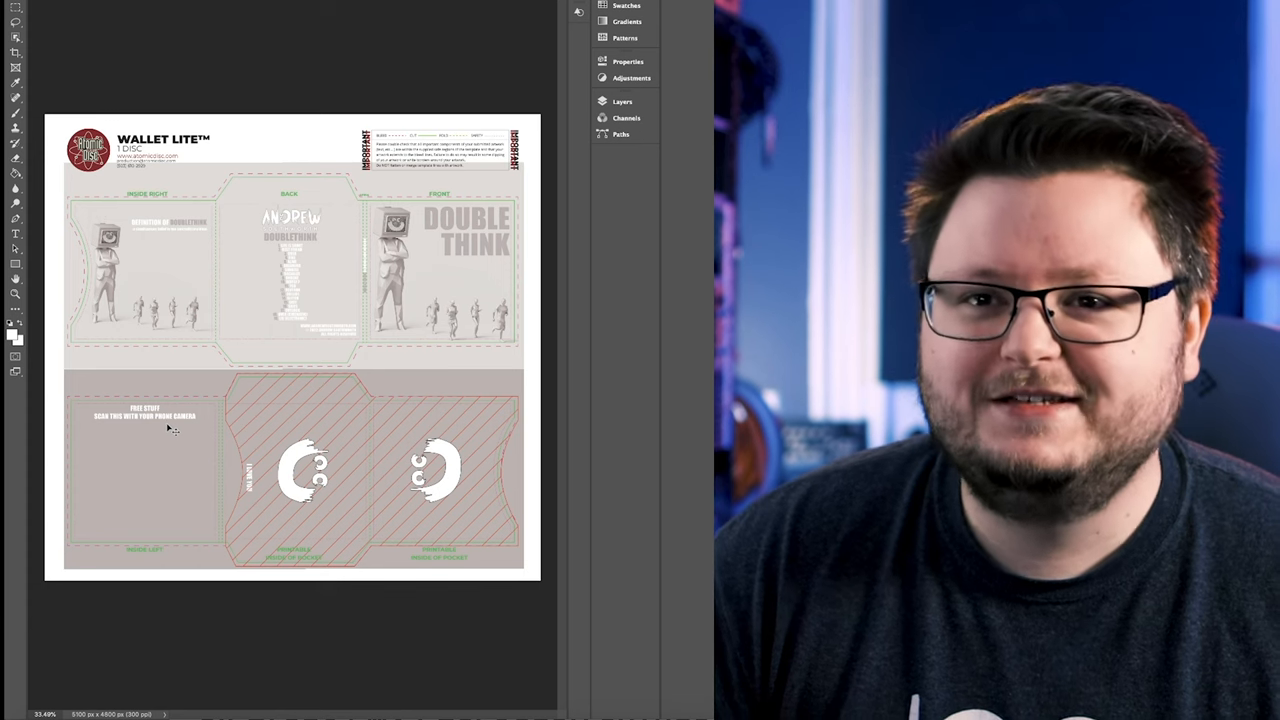
{"action": "scroll", "scroll_direction": "up", "scroll_amount": 3}
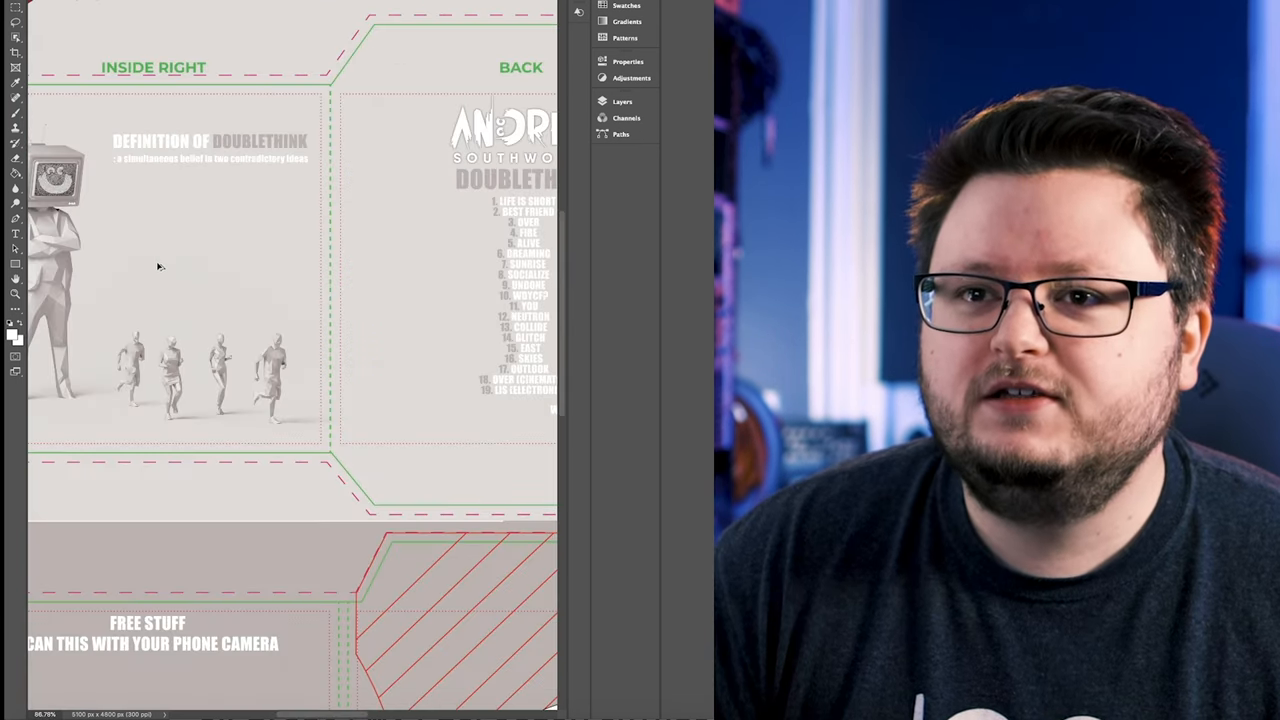
{"action": "scroll", "scroll_direction": "down", "scroll_amount": 3}
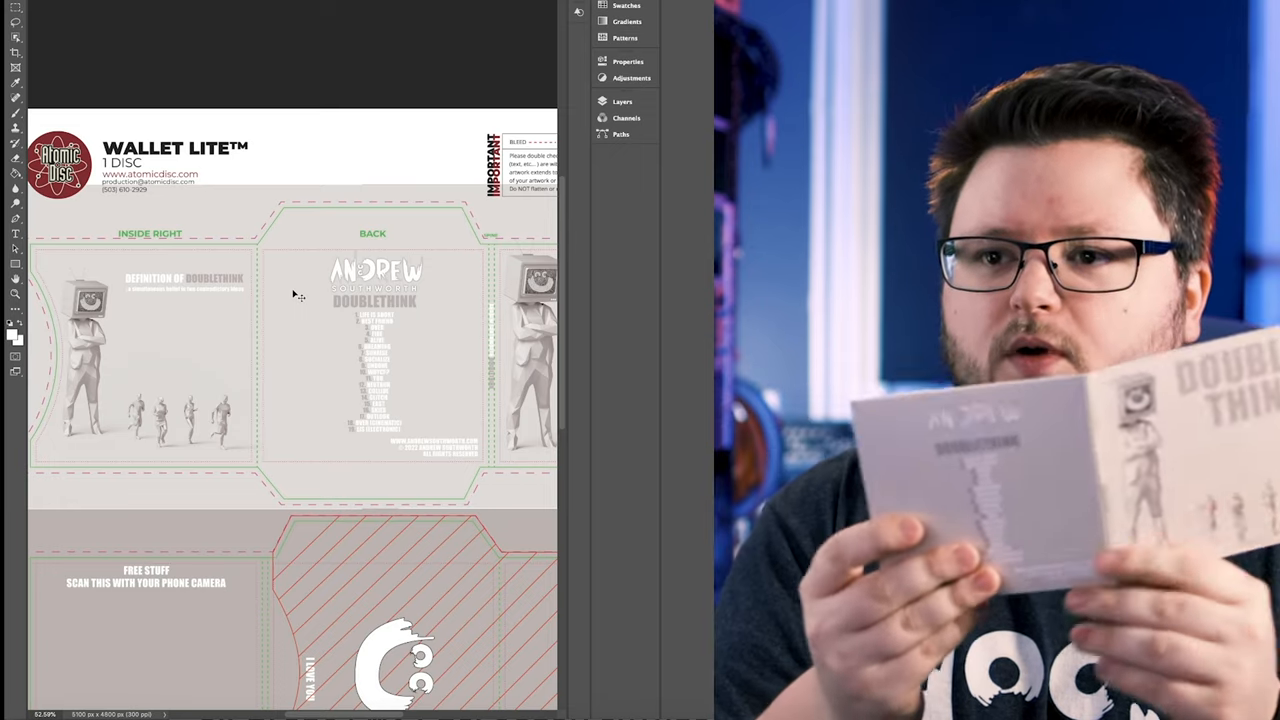
{"action": "scroll", "scroll_direction": "down", "scroll_amount": 3}
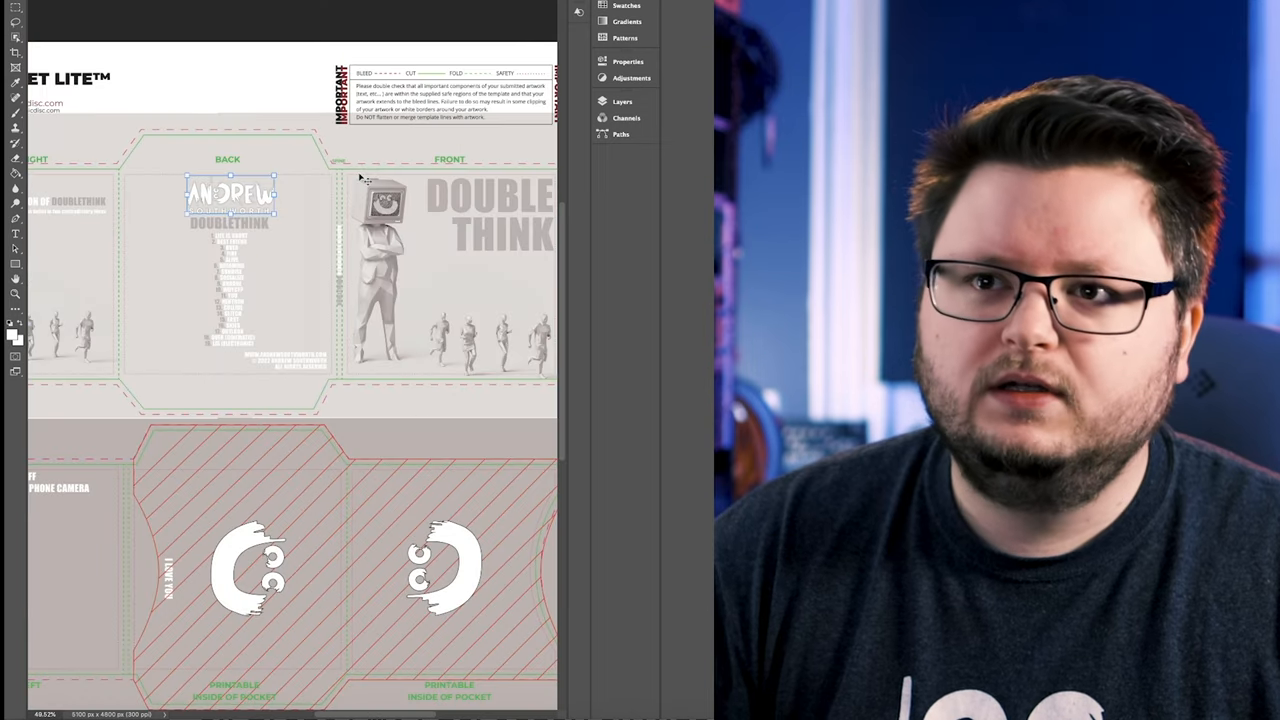
{"action": "scroll", "scroll_direction": "down", "scroll_amount": 3}
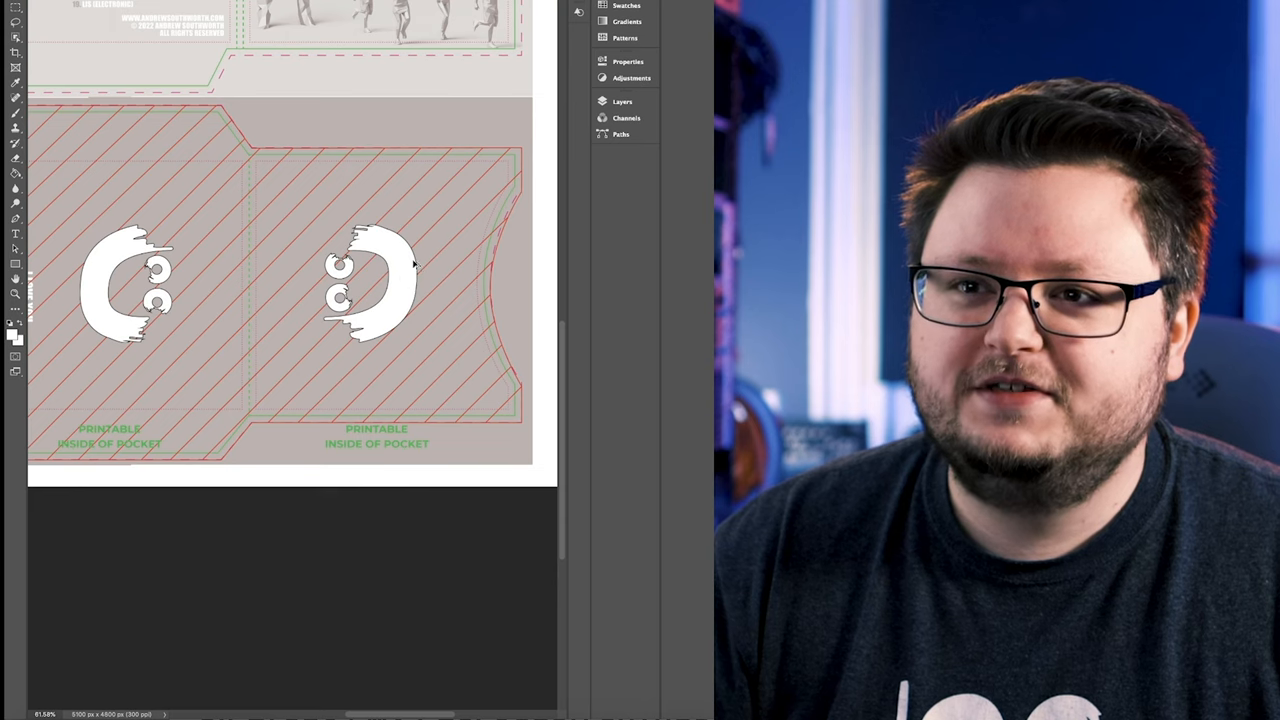
{"action": "key", "text": "ctrl+0"}
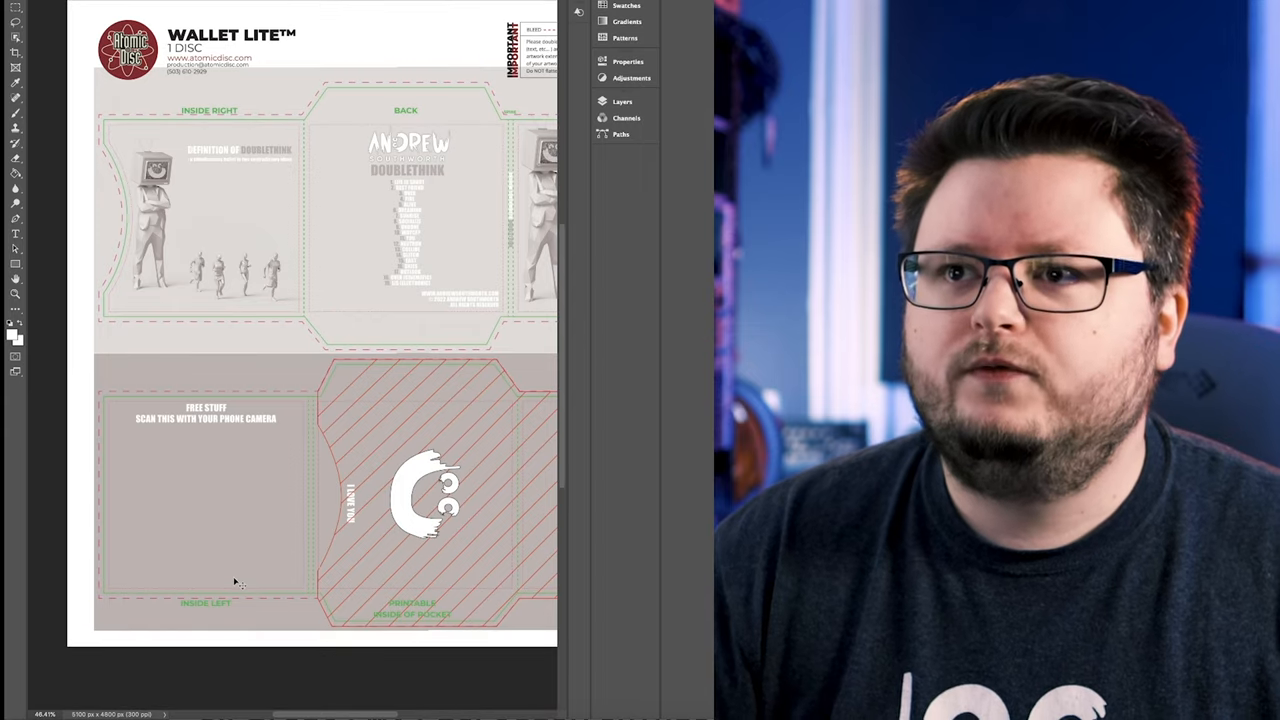
{"action": "scroll", "scroll_direction": "down", "scroll_amount": 3}
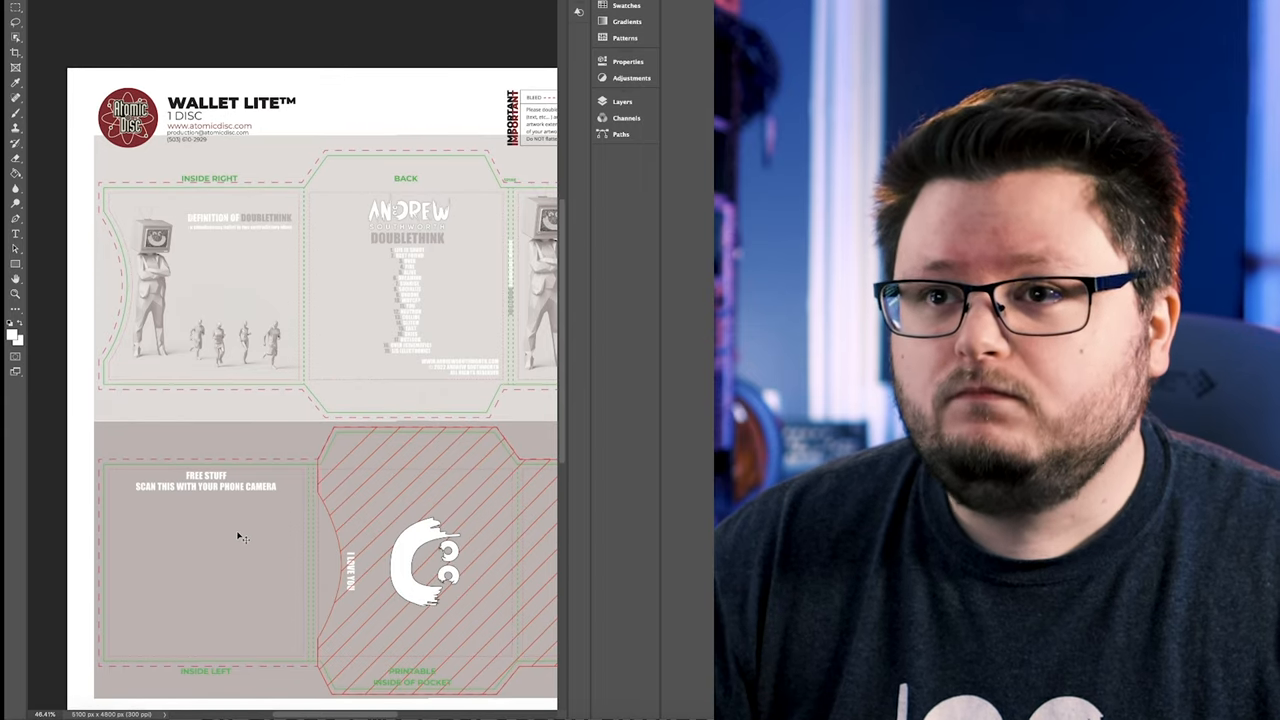
{"action": "mouse_move", "coordinate": [308, 384]}
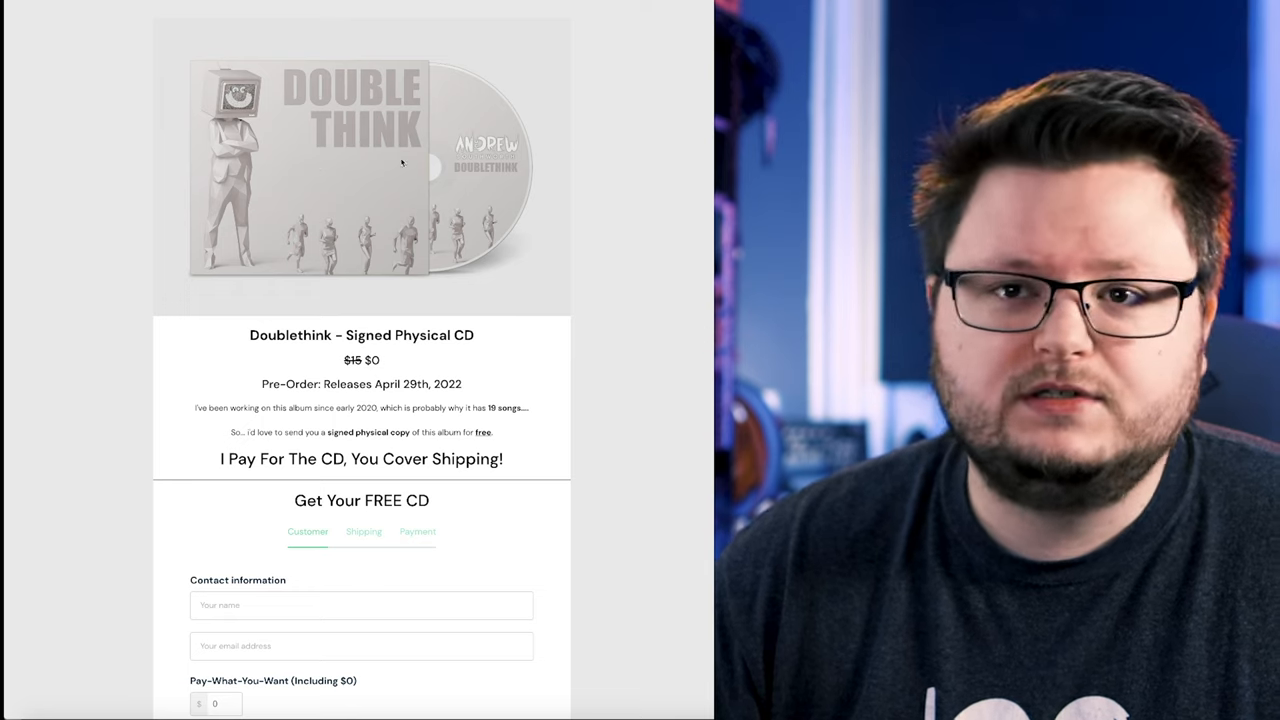
{"action": "scroll", "scroll_direction": "down", "scroll_amount": 3}
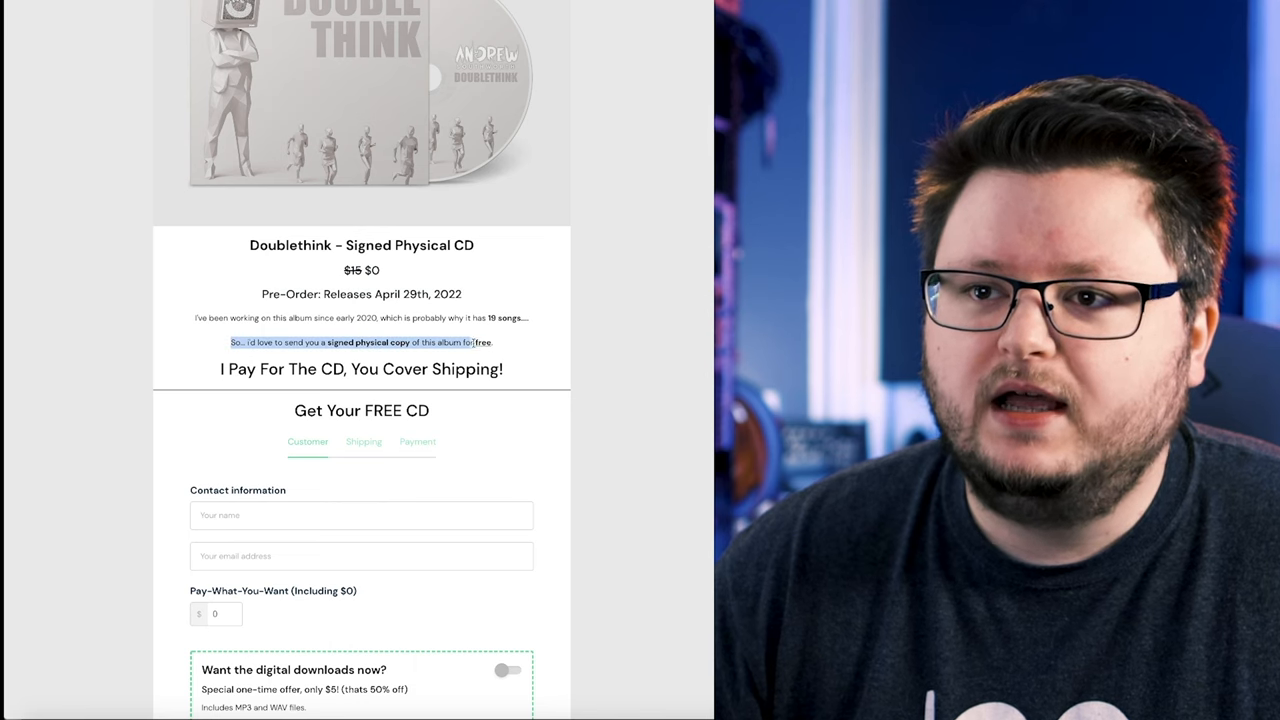
{"action": "scroll", "scroll_direction": "down", "scroll_amount": 3}
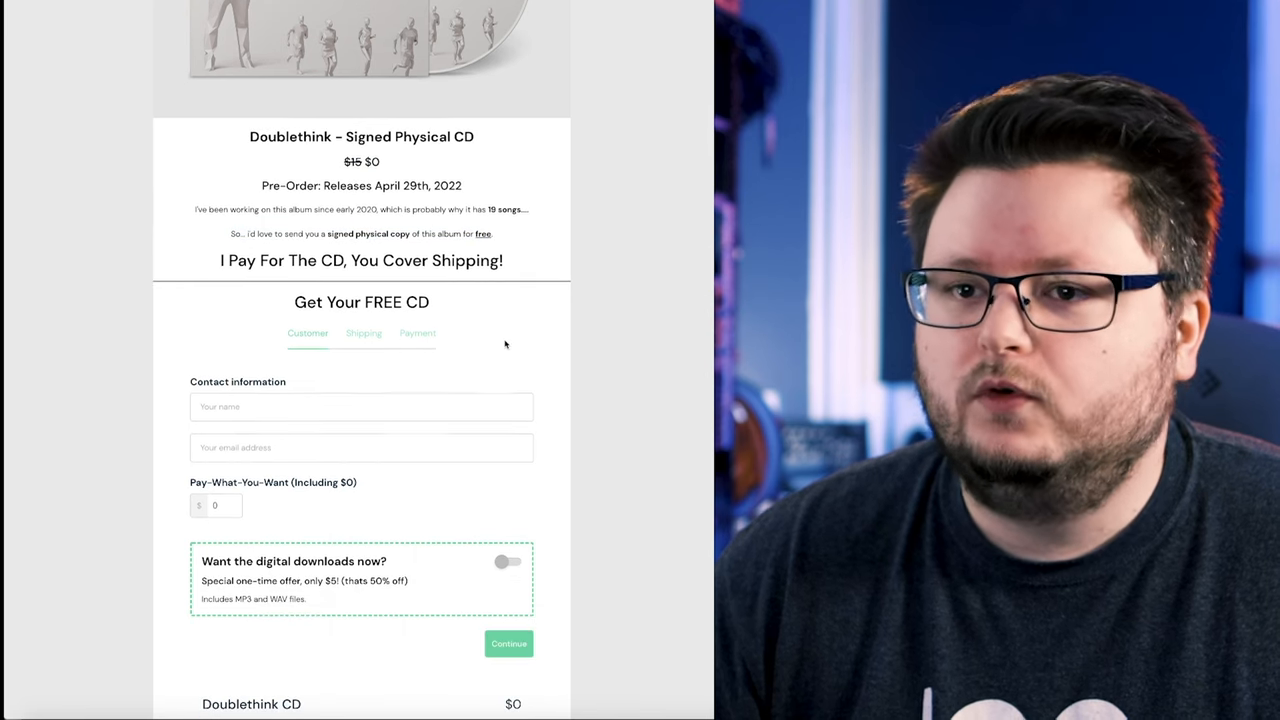
{"action": "scroll", "scroll_direction": "down", "scroll_amount": 3}
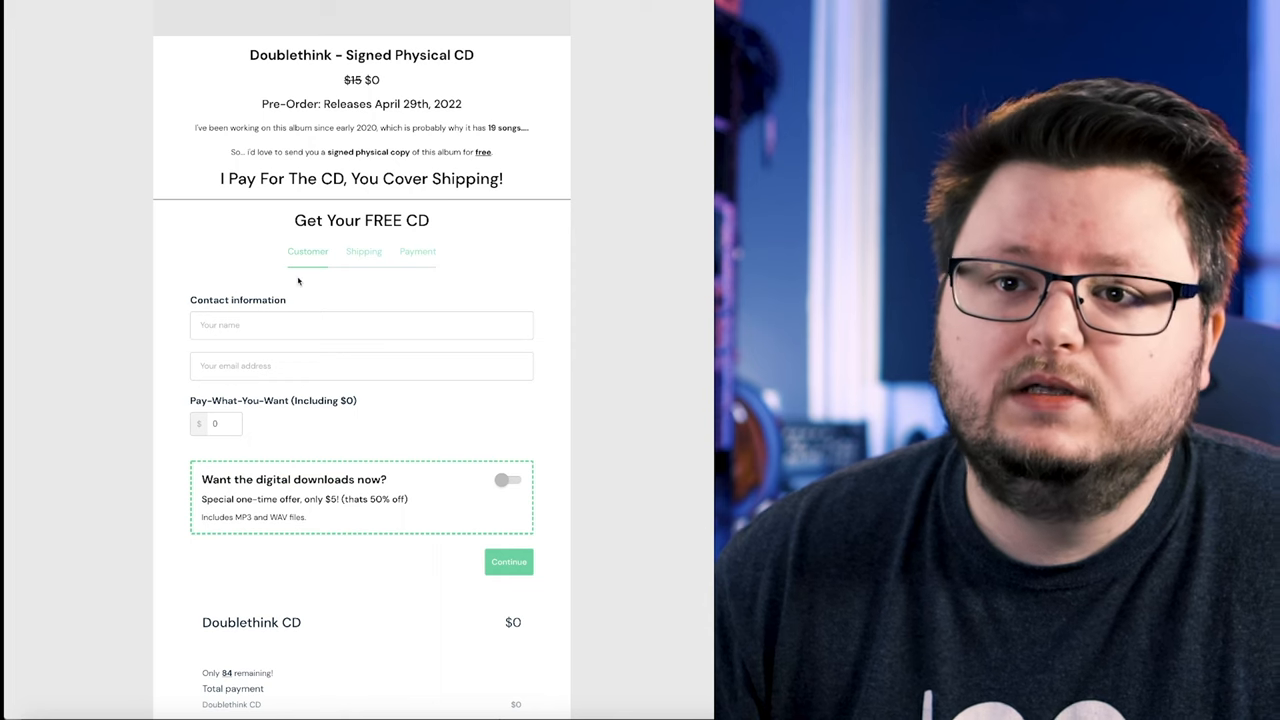
{"action": "scroll", "scroll_direction": "down", "scroll_amount": 3}
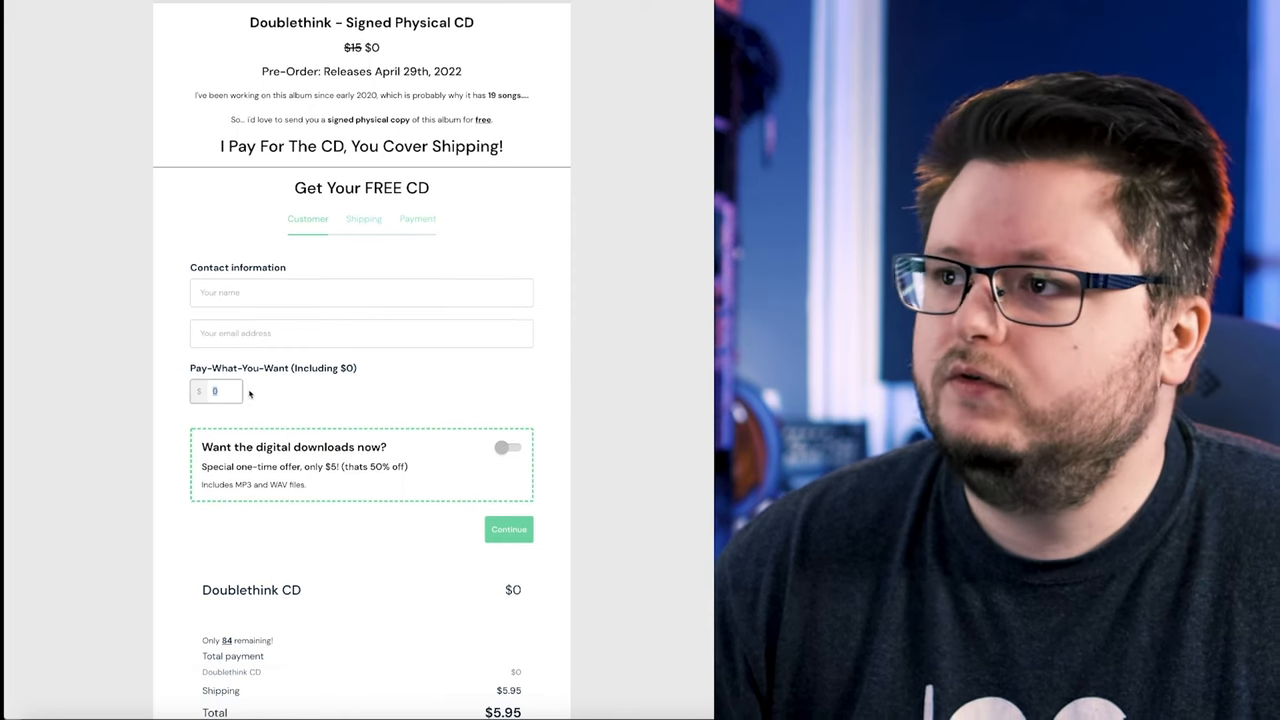
{"action": "scroll", "scroll_direction": "down", "scroll_amount": 3}
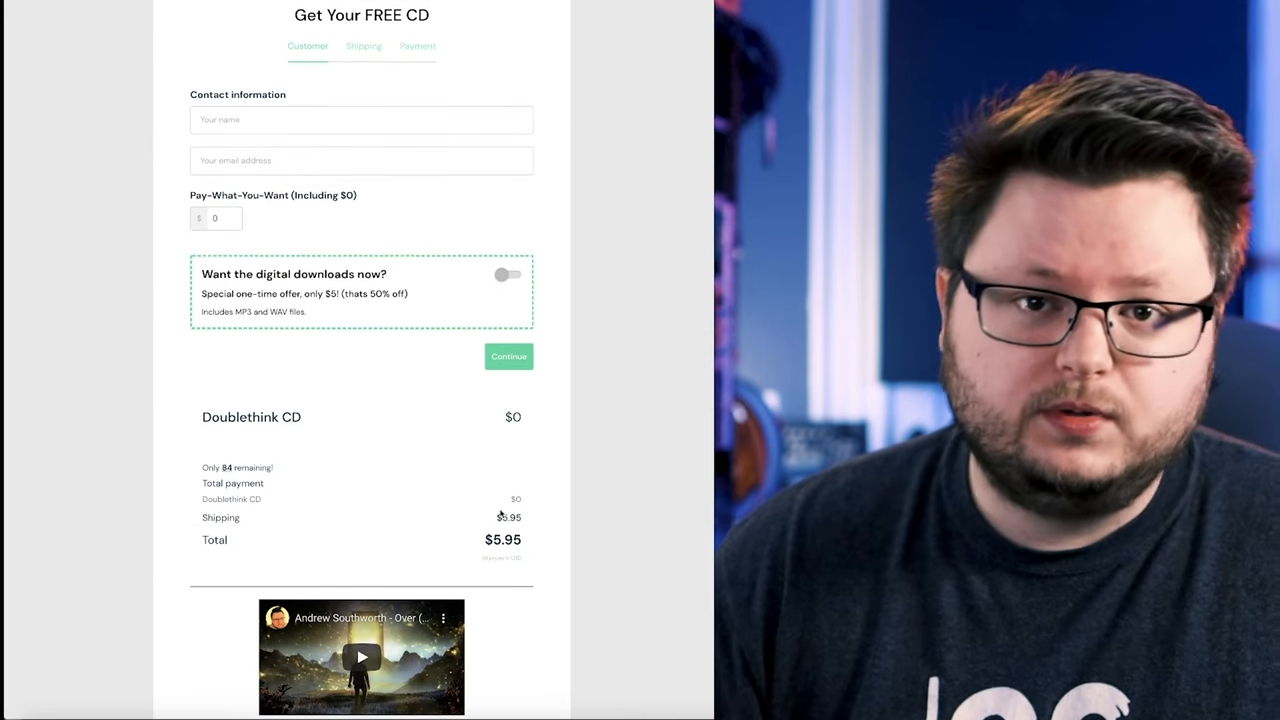
{"action": "mouse_move", "coordinate": [664, 482]}
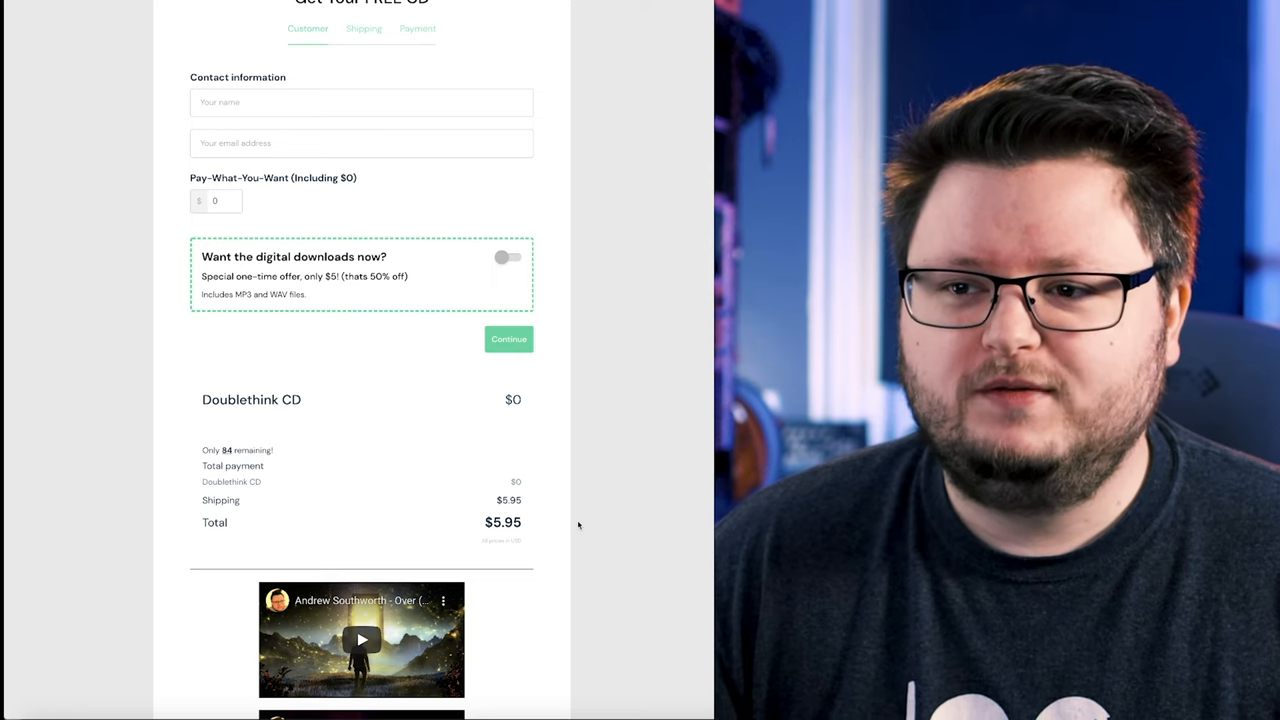
{"action": "scroll", "scroll_direction": "up", "scroll_amount": 3}
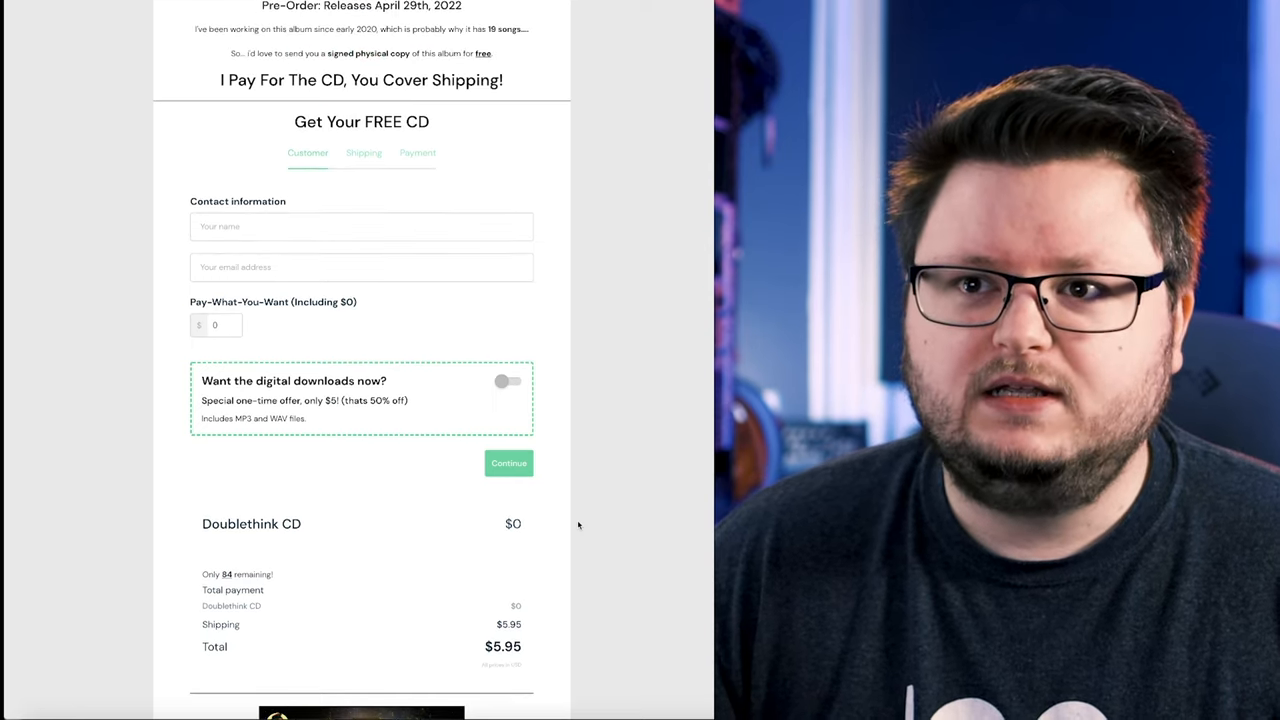
{"action": "scroll", "scroll_direction": "down", "scroll_amount": 3}
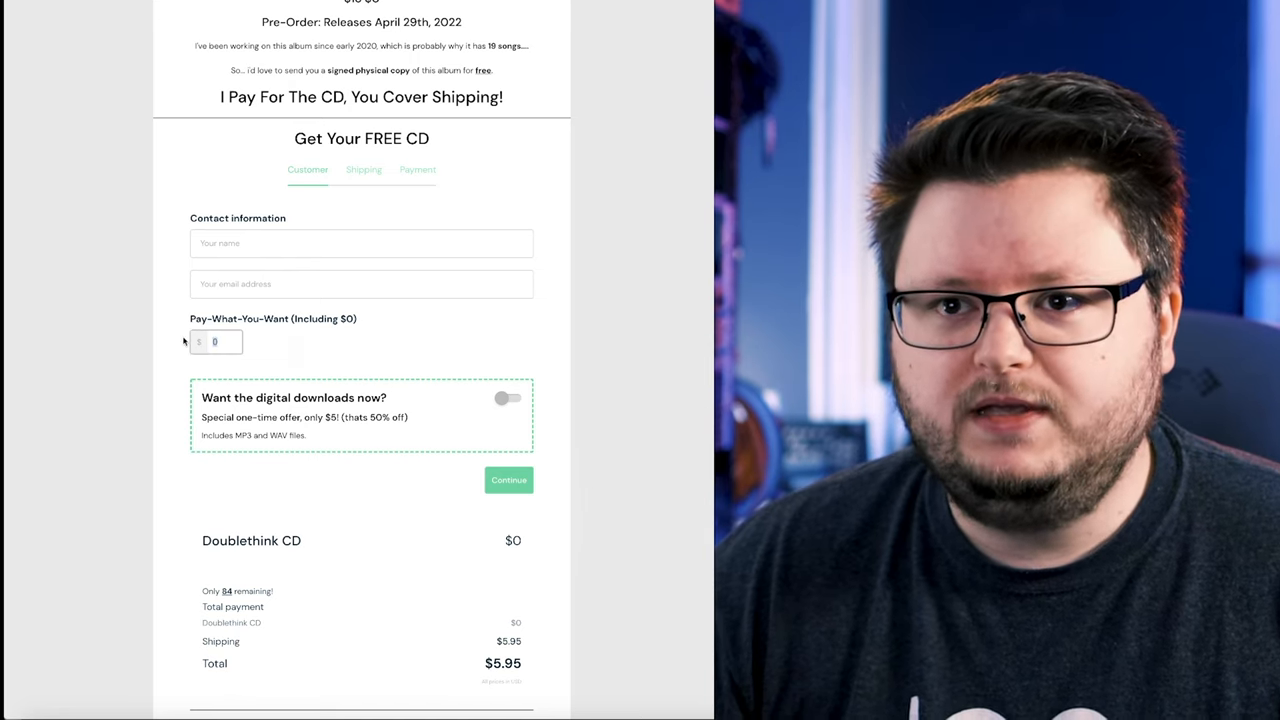
{"action": "left_click", "coordinate": [216, 340]}
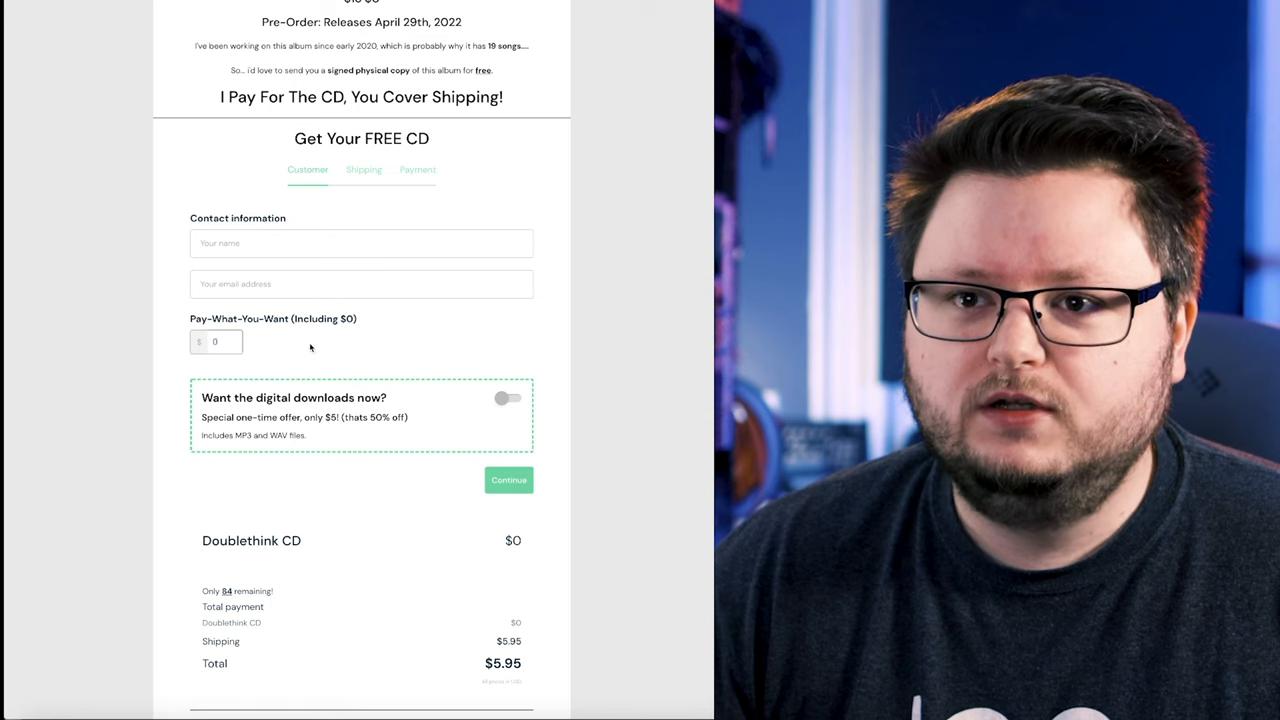
{"action": "mouse_move", "coordinate": [406, 344]}
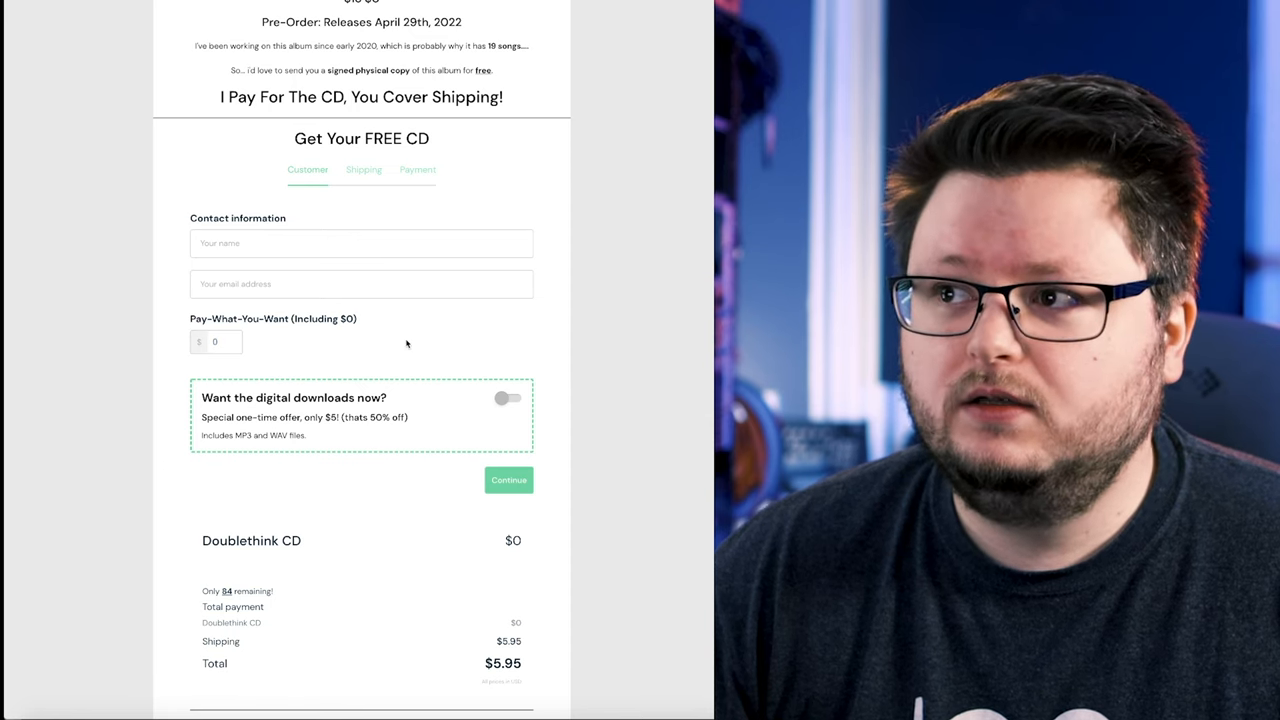
{"action": "mouse_move", "coordinate": [586, 402]}
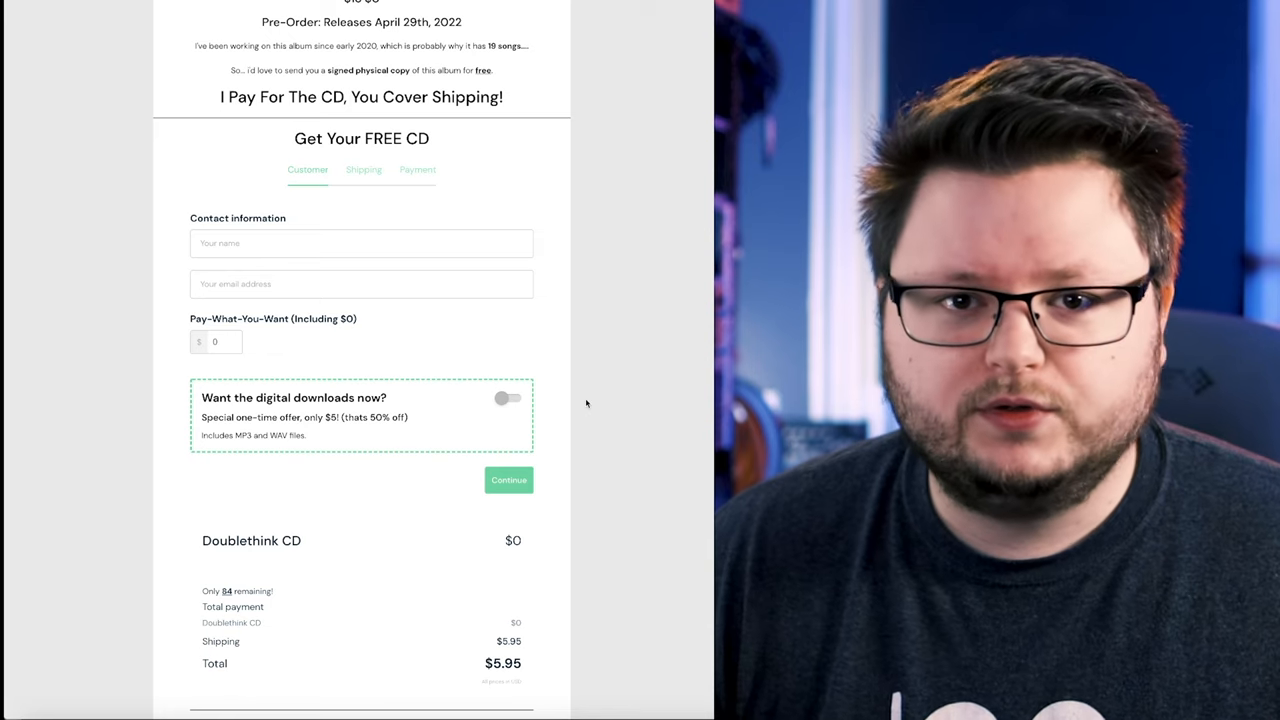
{"action": "scroll", "scroll_direction": "down", "scroll_amount": 3}
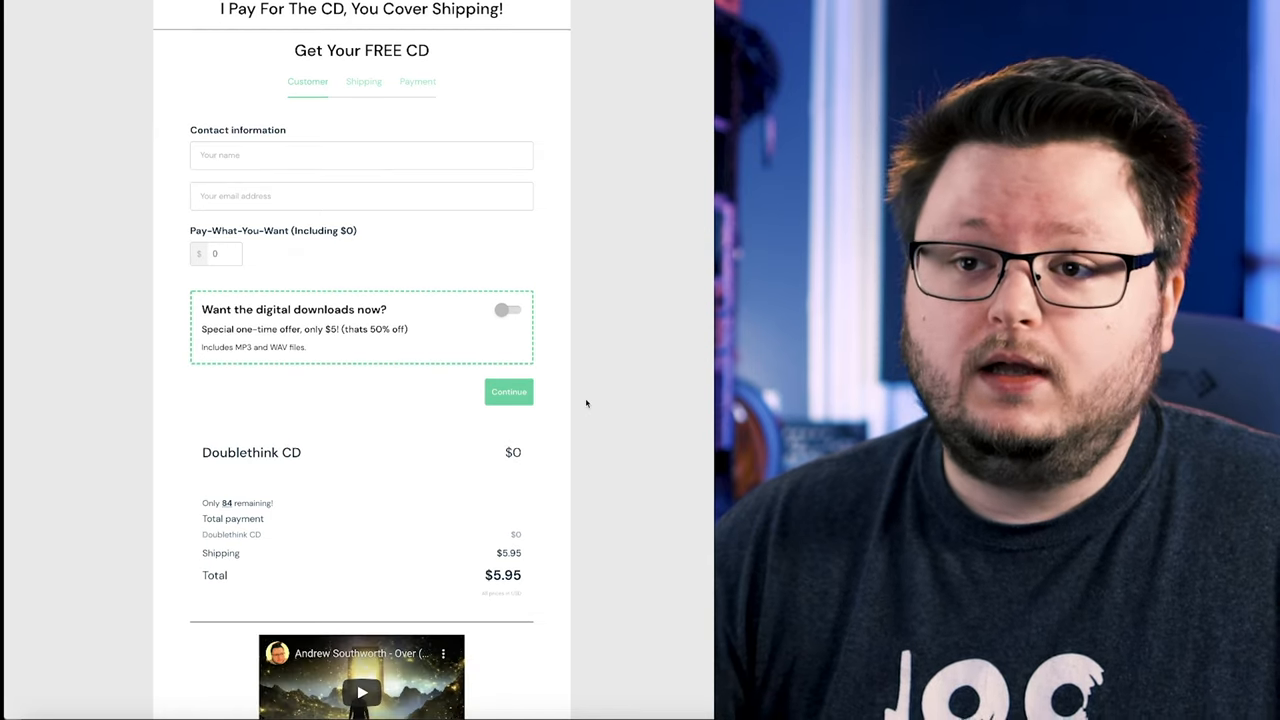
Step: Toggle the digital downloads order bump on, enter 5 as the pay-what-you-want amount and review the $15.95 total
{"action": "left_click", "coordinate": [508, 310]}
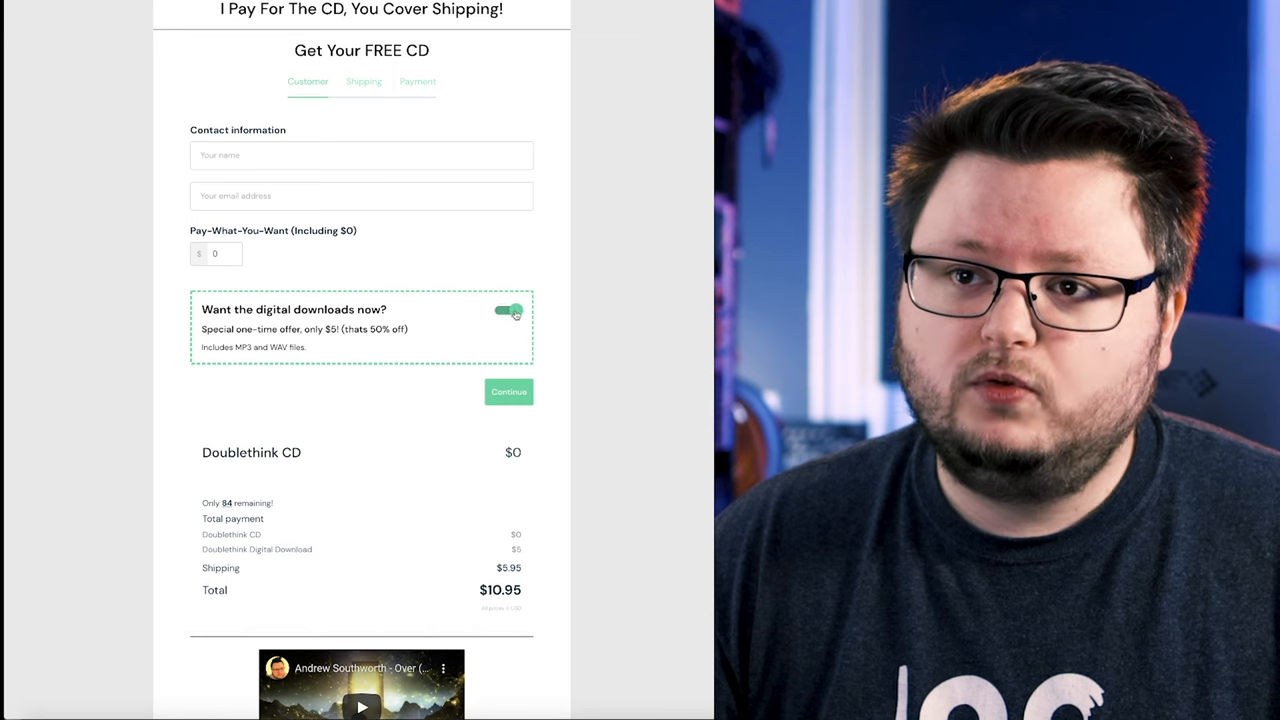
{"action": "left_click", "coordinate": [508, 310]}
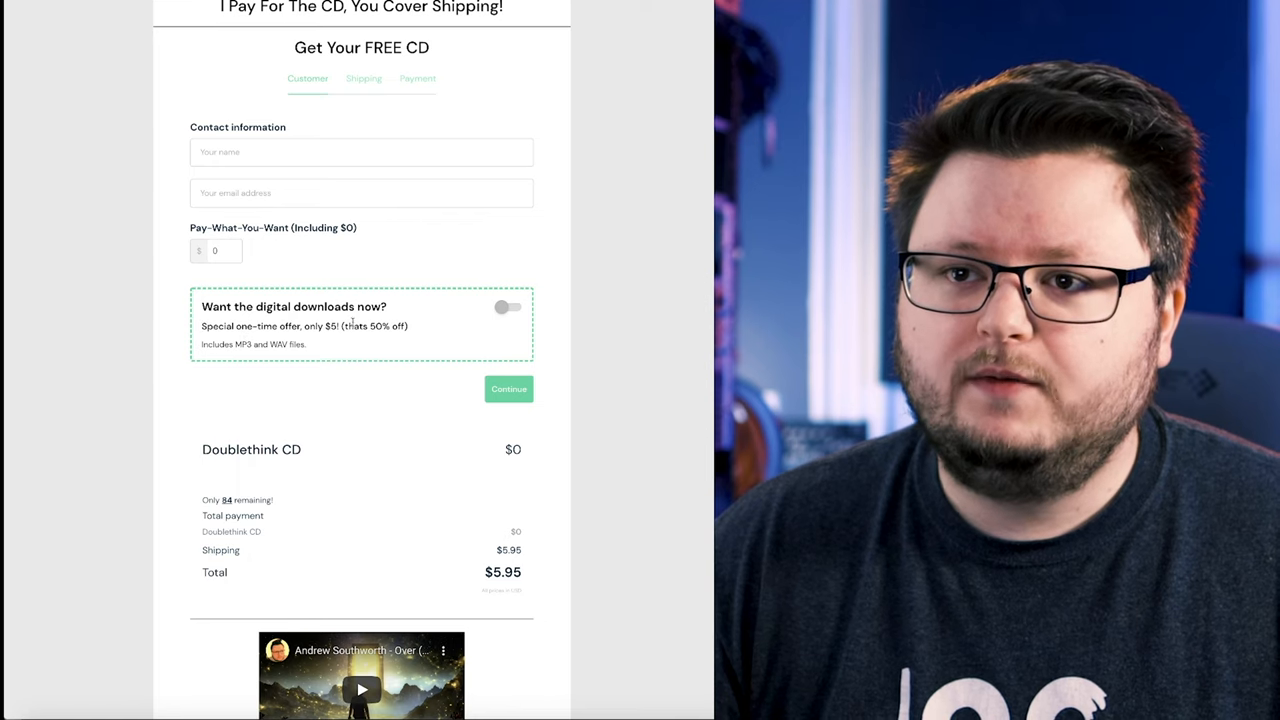
{"action": "left_click", "coordinate": [508, 308]}
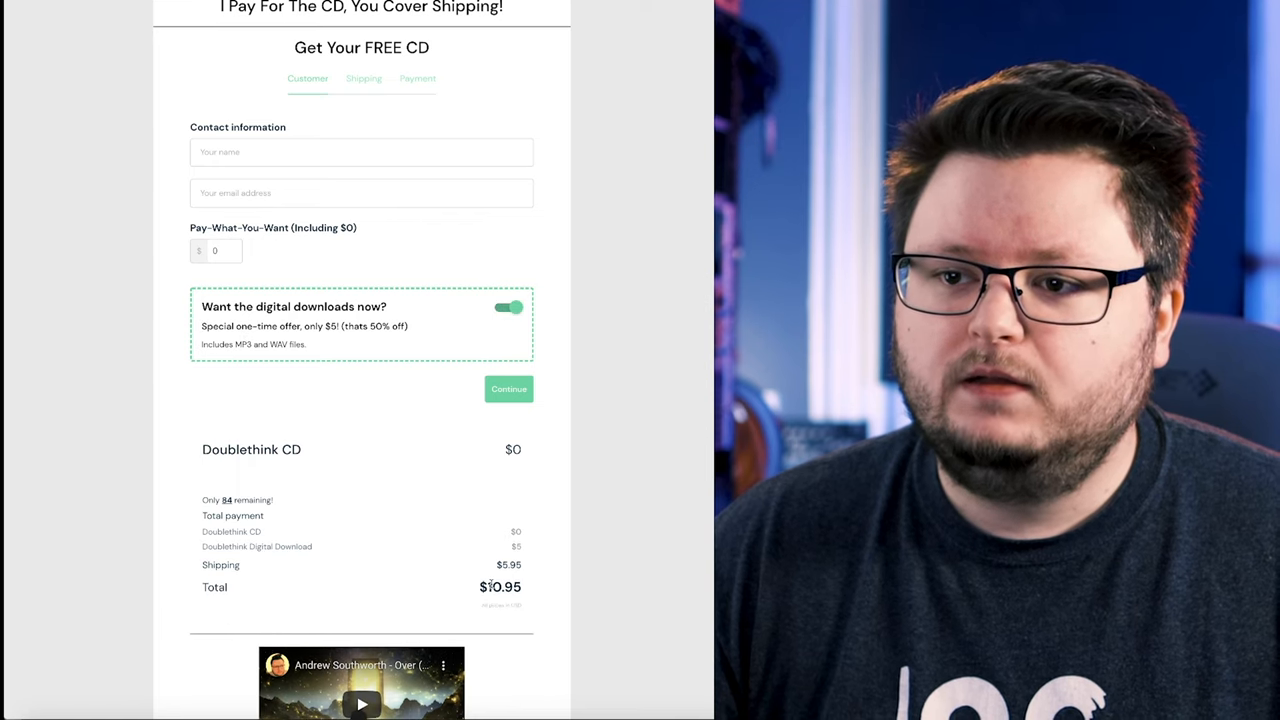
{"action": "type", "text": "5"}
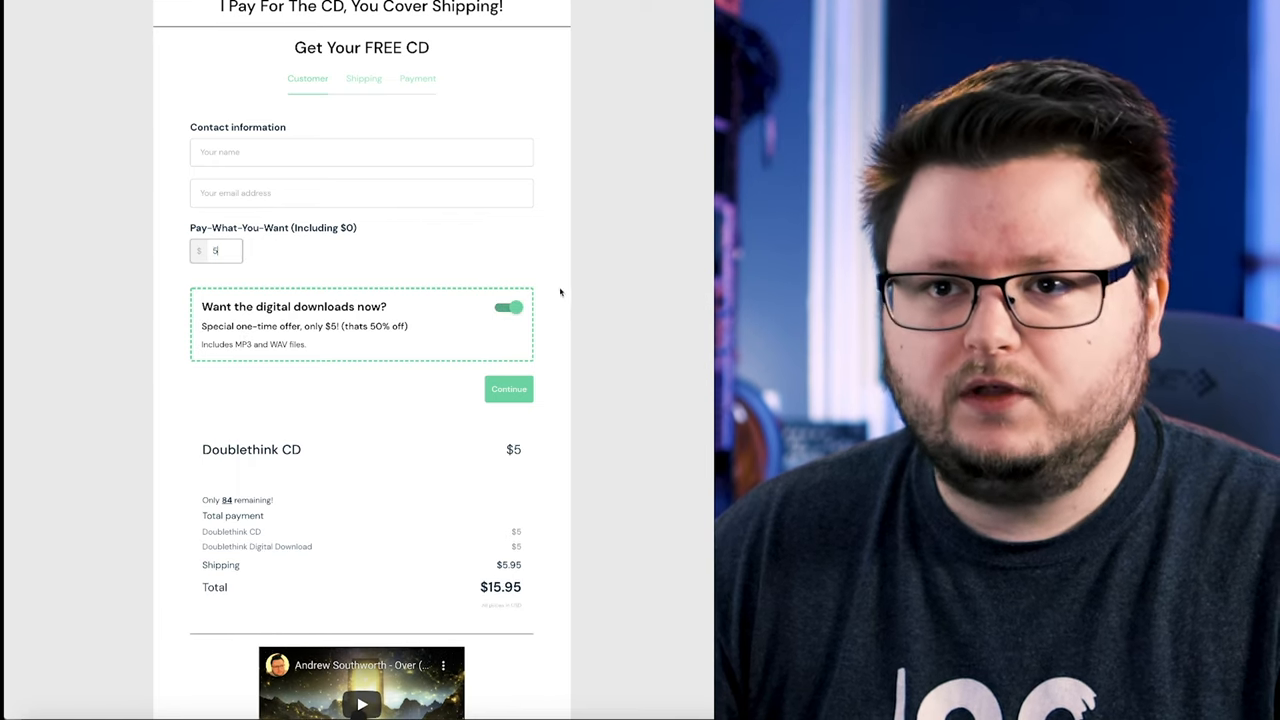
{"action": "scroll", "scroll_direction": "down", "scroll_amount": 3}
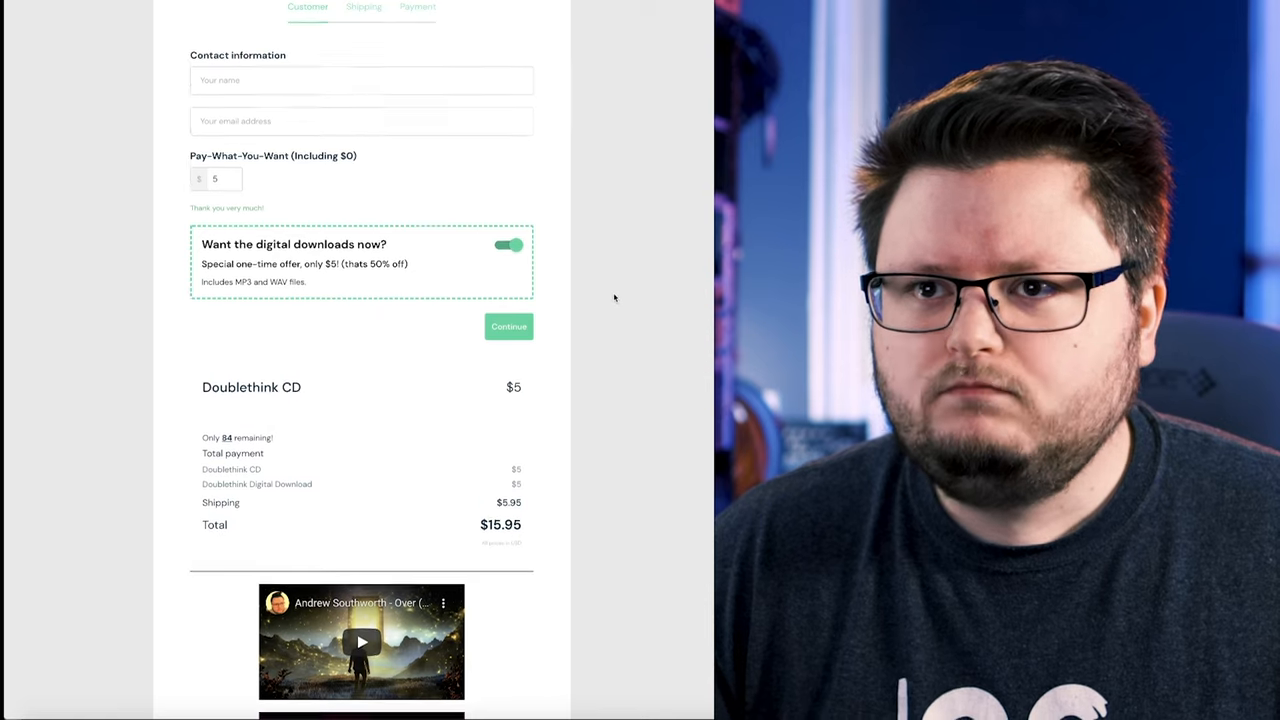
{"action": "scroll", "scroll_direction": "up", "scroll_amount": 3}
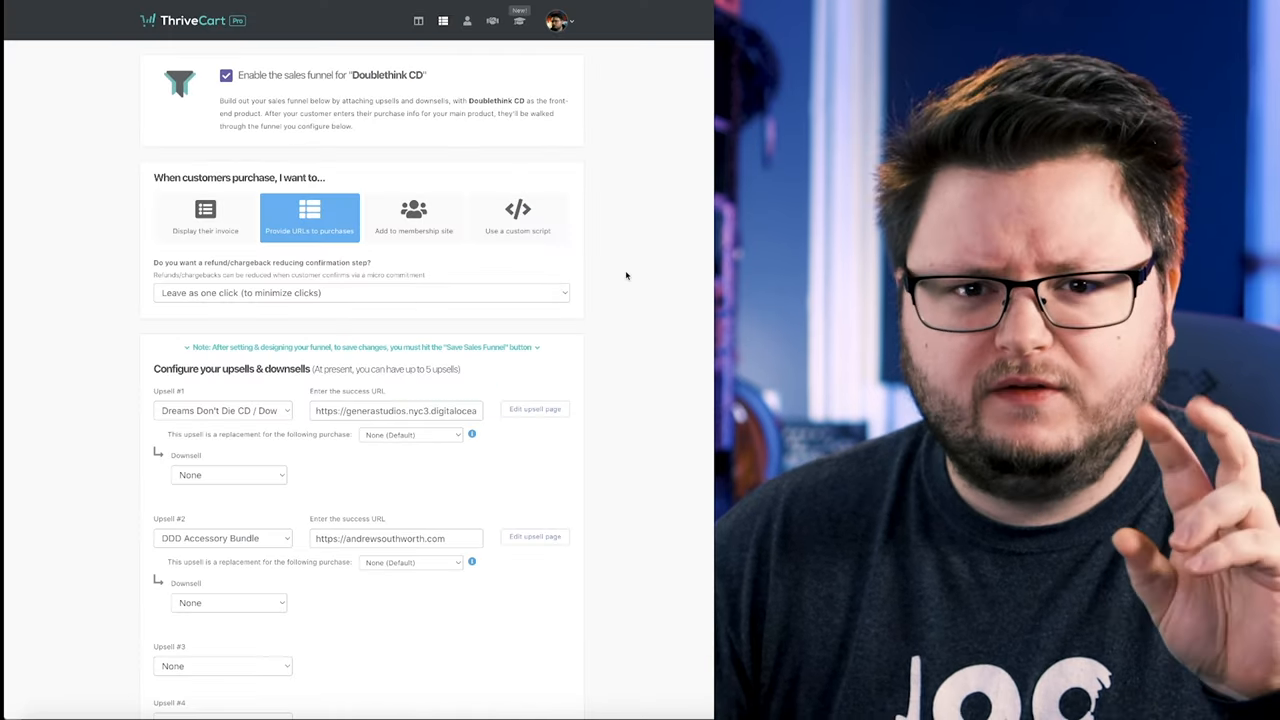
Step: Scroll to the Configure your upsells & downsells section of the Doublethink CD funnel
{"action": "scroll", "scroll_direction": "down", "scroll_amount": 3}
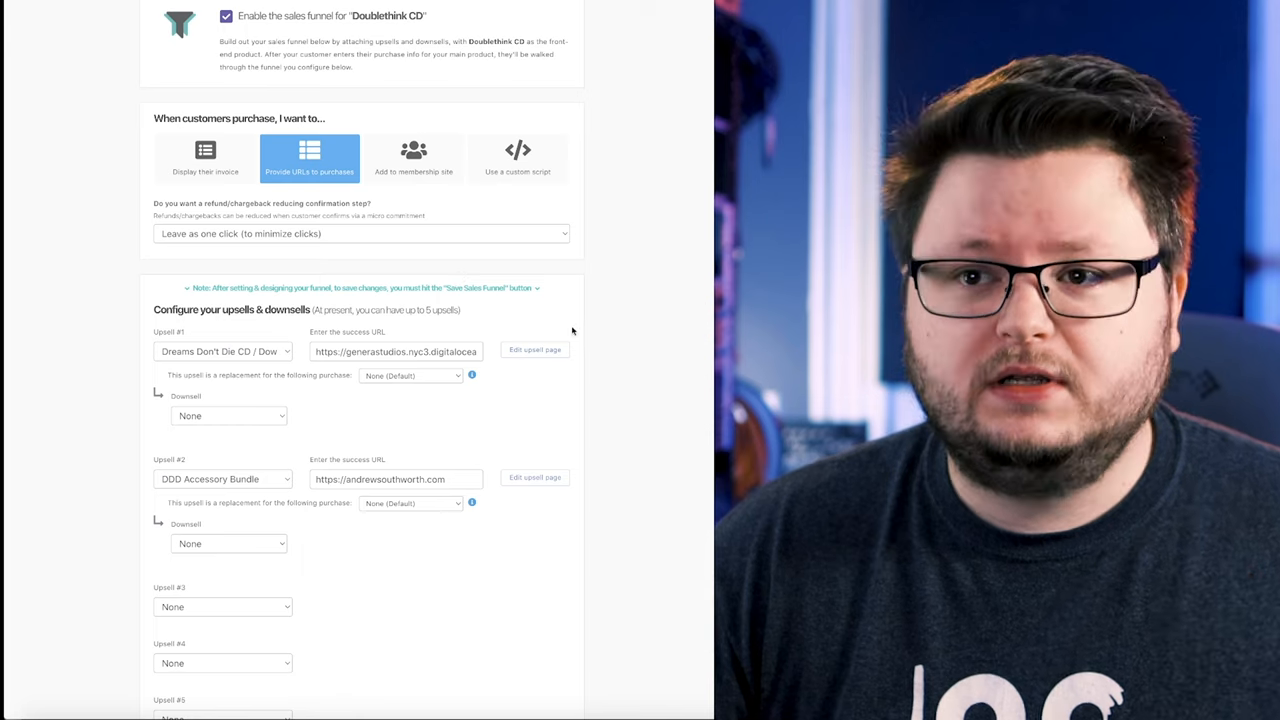
Step: Launch the upsell editor for Upsell #1, the signed Dreams Don't Die CD page
{"action": "left_click", "coordinate": [536, 348]}
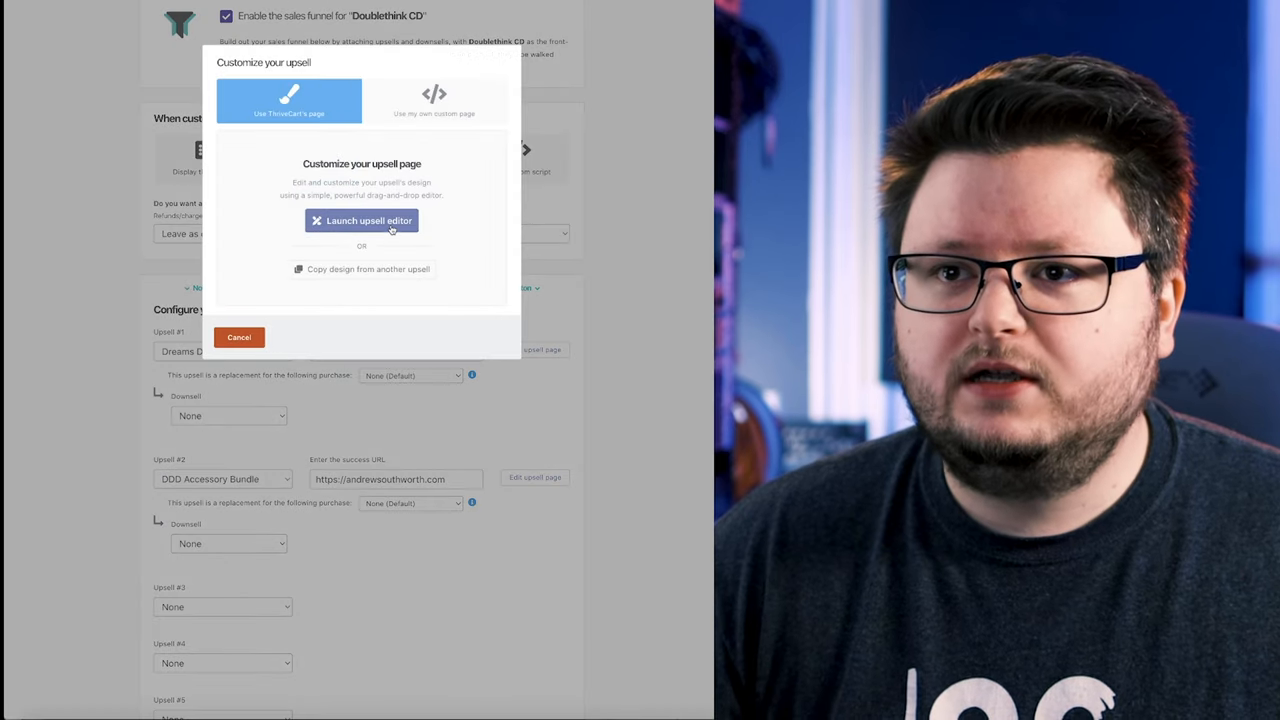
{"action": "left_click", "coordinate": [360, 220]}
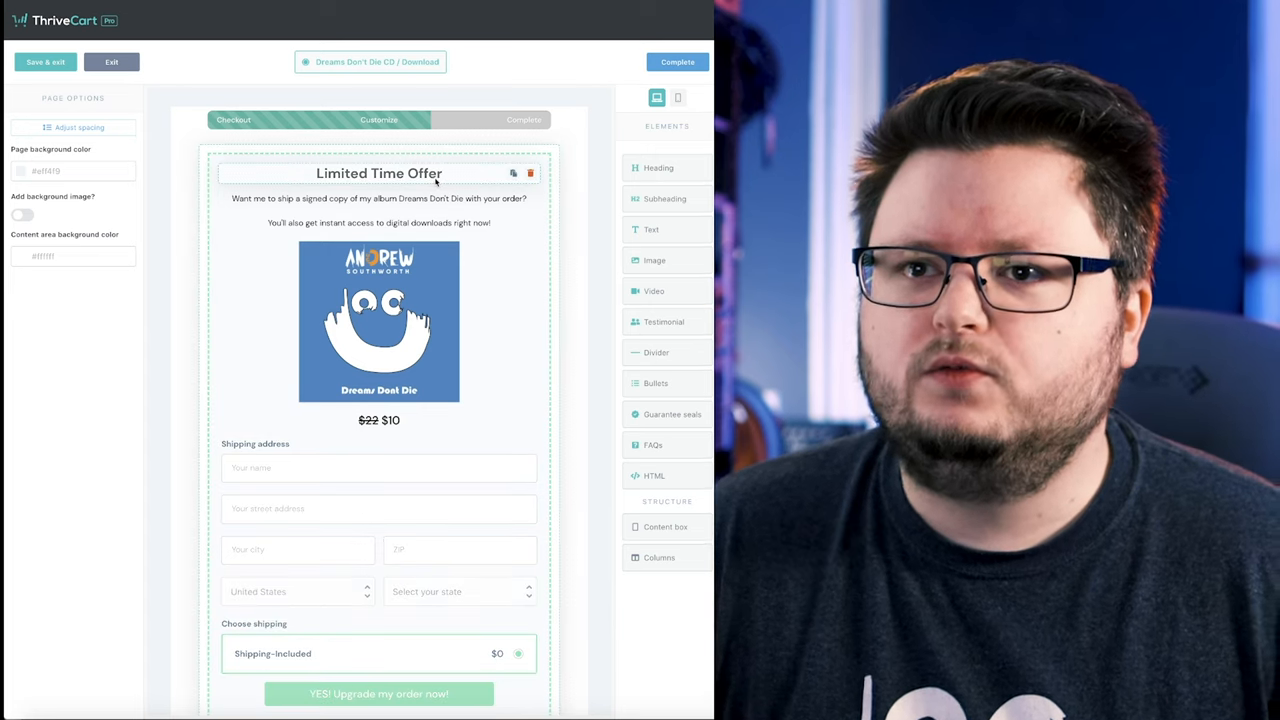
{"action": "left_click", "coordinate": [378, 198]}
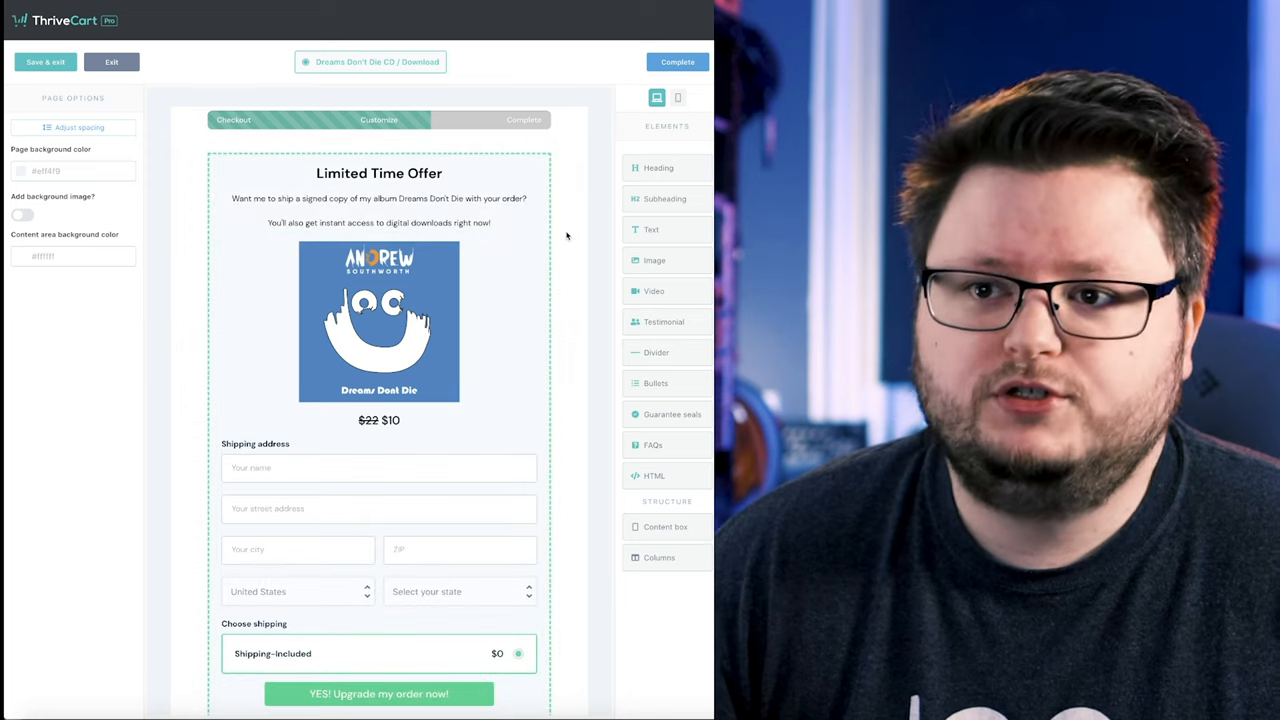
Step: Review the Limited Time Offer page for the $10 signed CD with free shipping
{"action": "scroll", "scroll_direction": "down", "scroll_amount": 3}
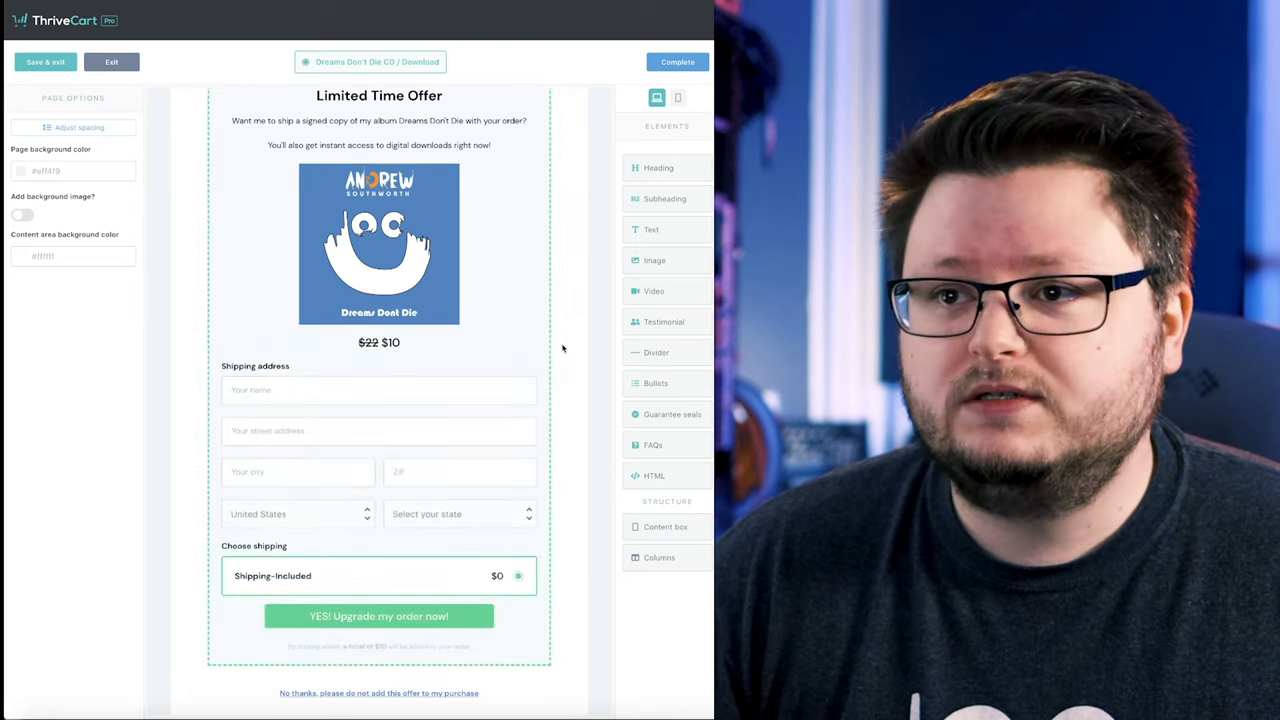
{"action": "scroll", "scroll_direction": "down", "scroll_amount": 3}
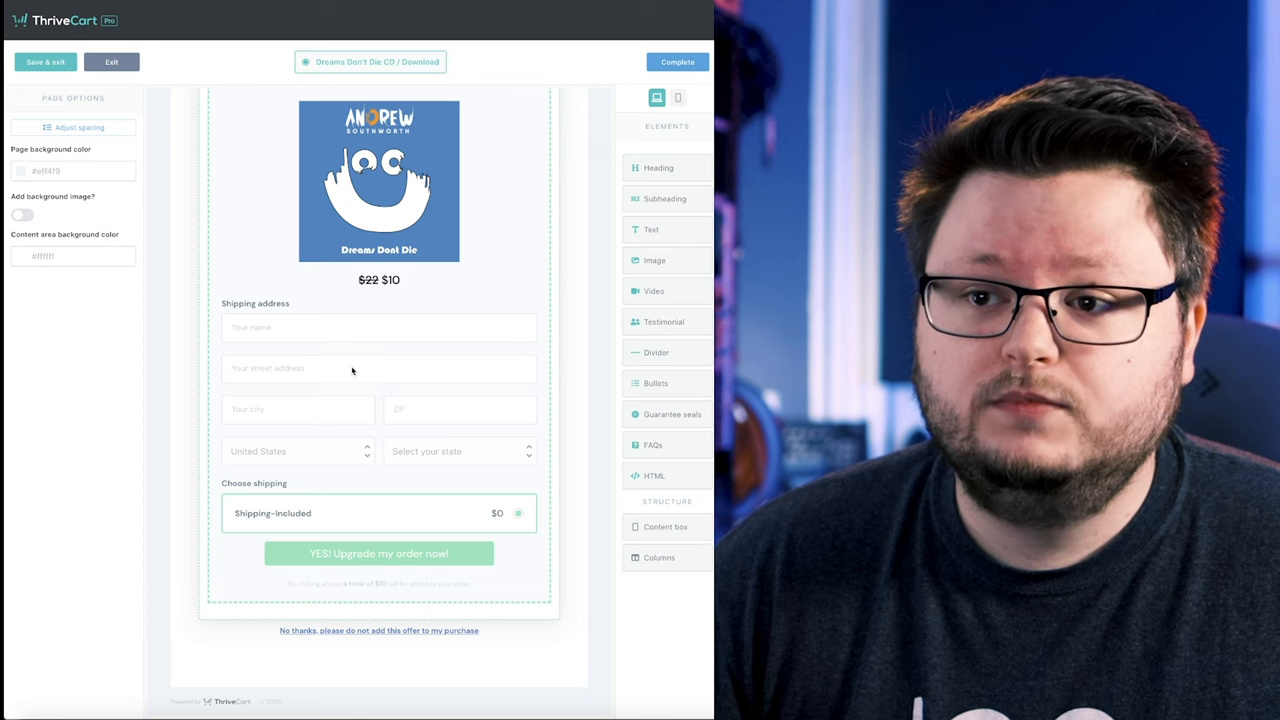
{"action": "scroll", "scroll_direction": "up", "scroll_amount": 3}
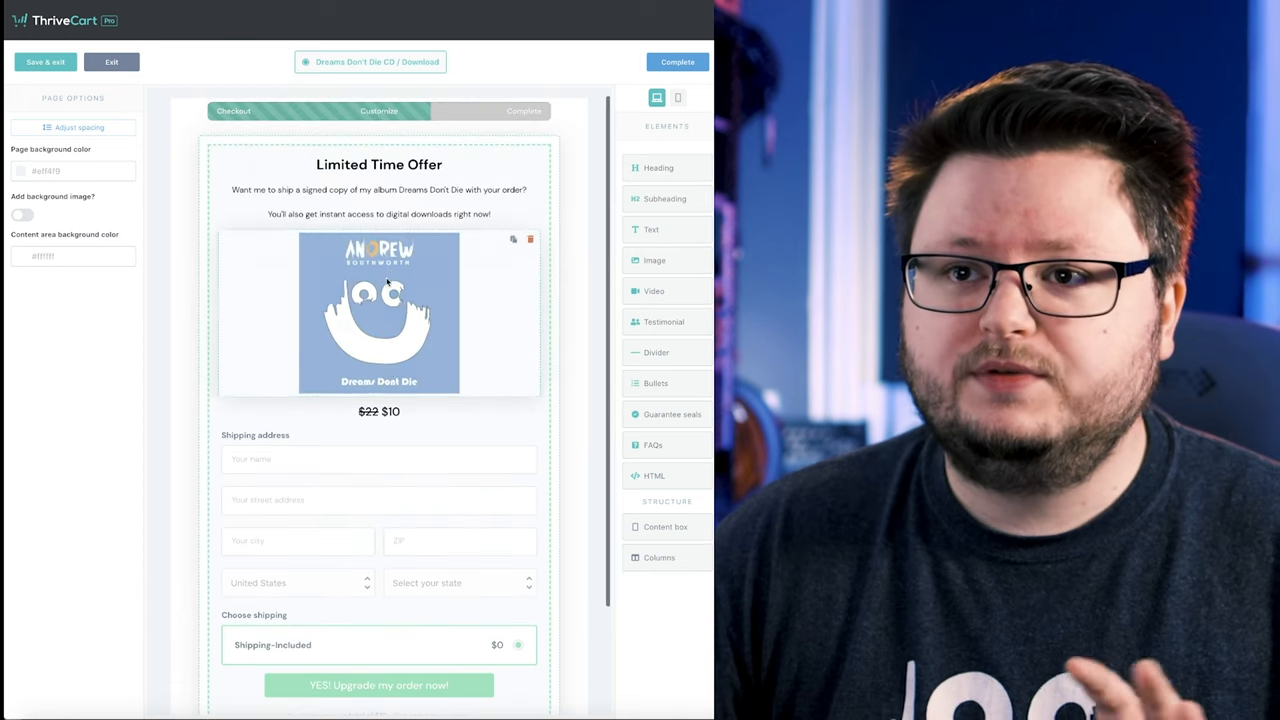
{"action": "scroll", "scroll_direction": "down", "scroll_amount": 3}
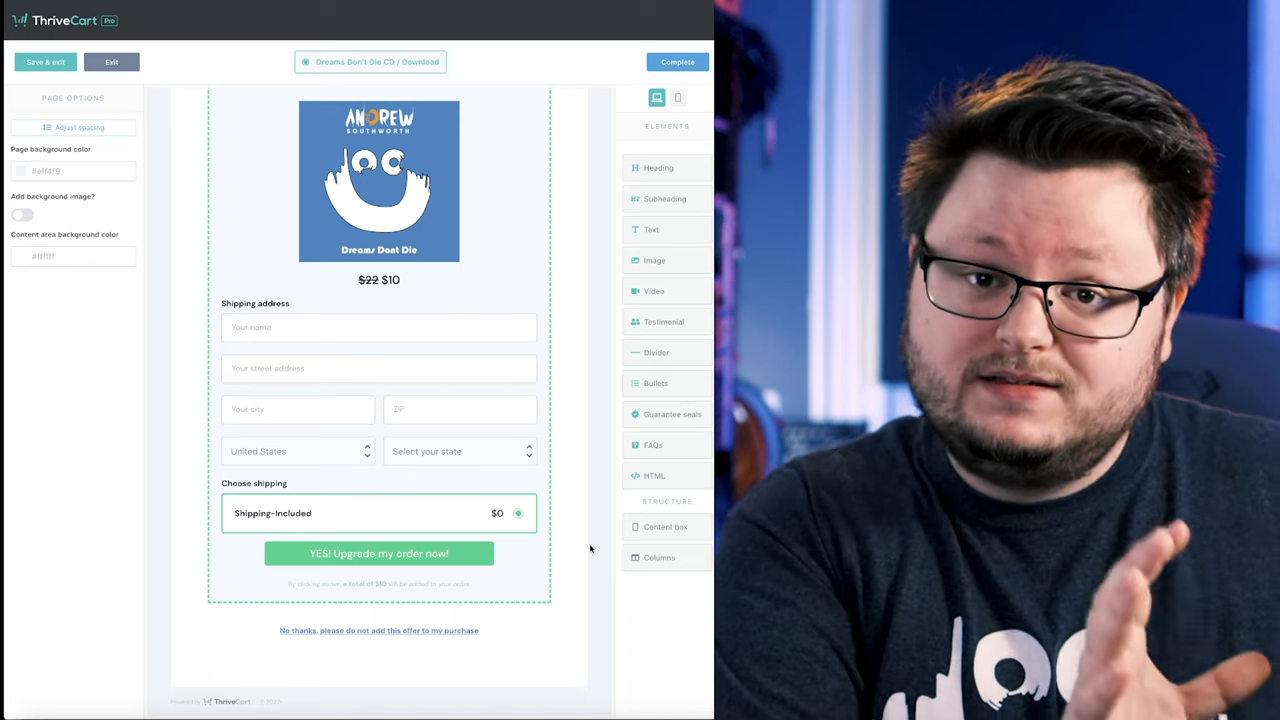
{"action": "scroll", "scroll_direction": "up", "scroll_amount": 3}
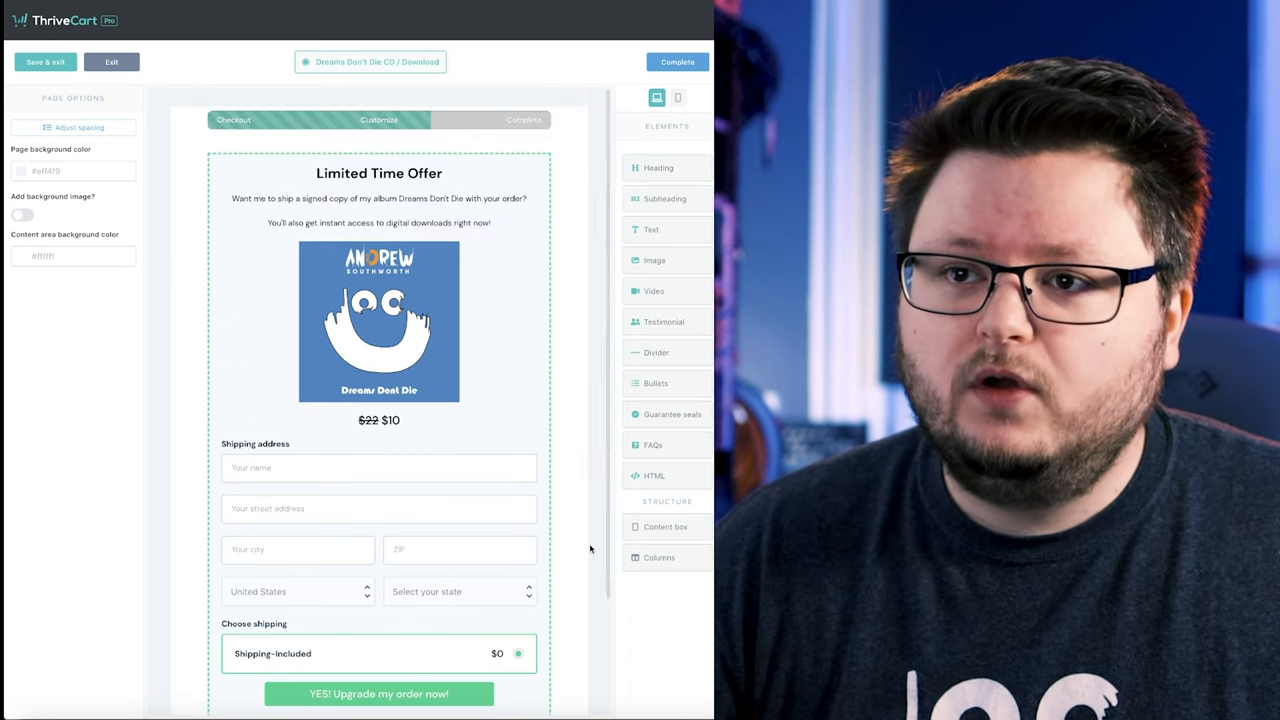
{"action": "scroll", "scroll_direction": "down", "scroll_amount": 3}
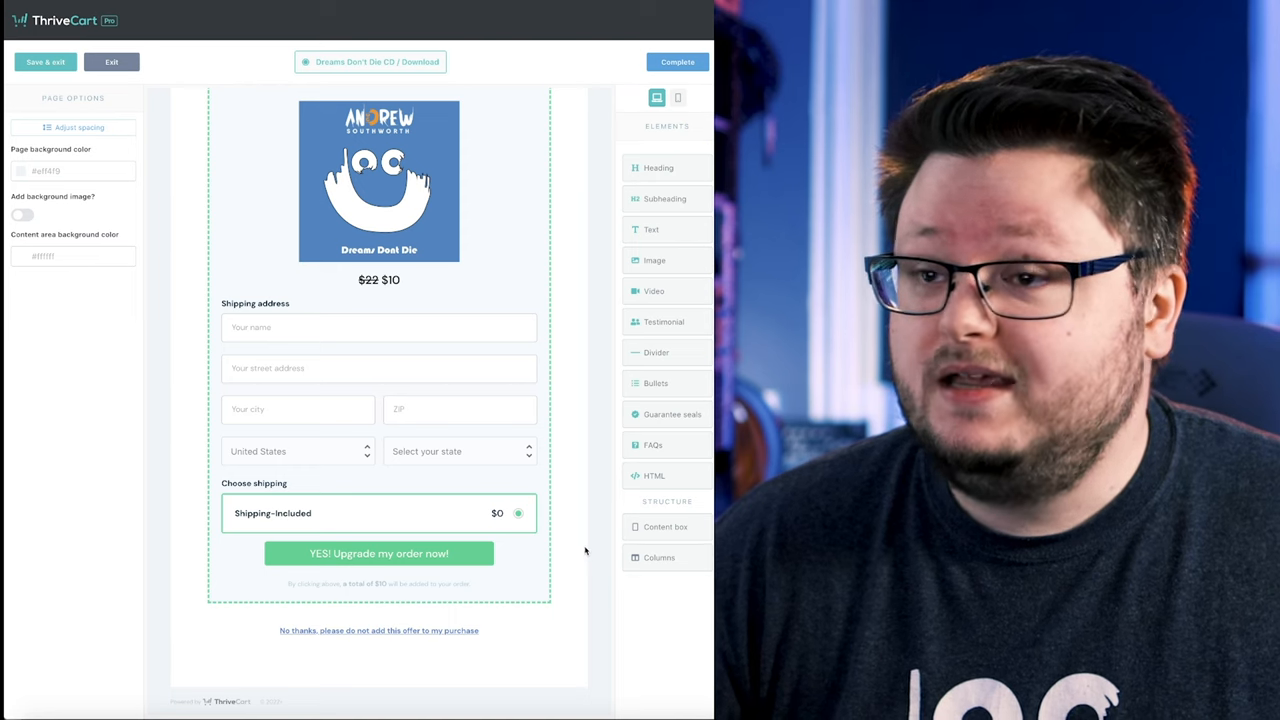
{"action": "scroll", "scroll_direction": "up", "scroll_amount": 3}
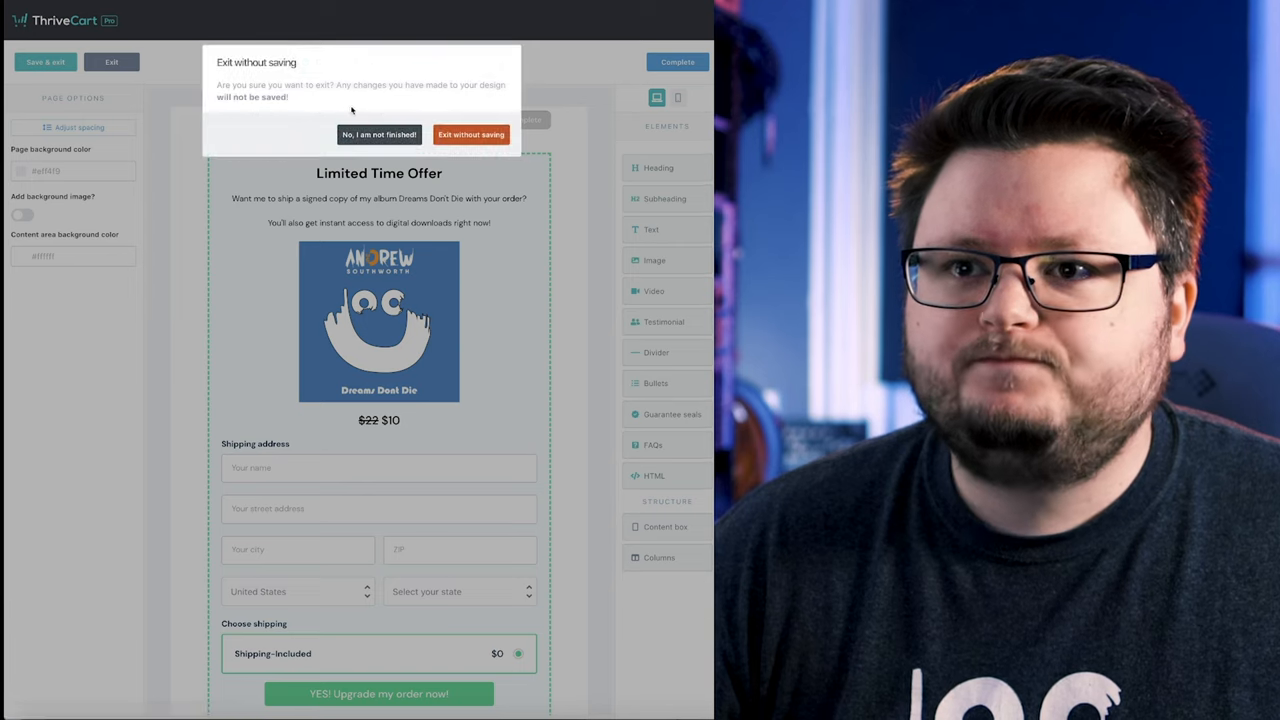
Step: Exit the first upsell page without saving and bring up the design options for Upsell #2
{"action": "left_click", "coordinate": [472, 134]}
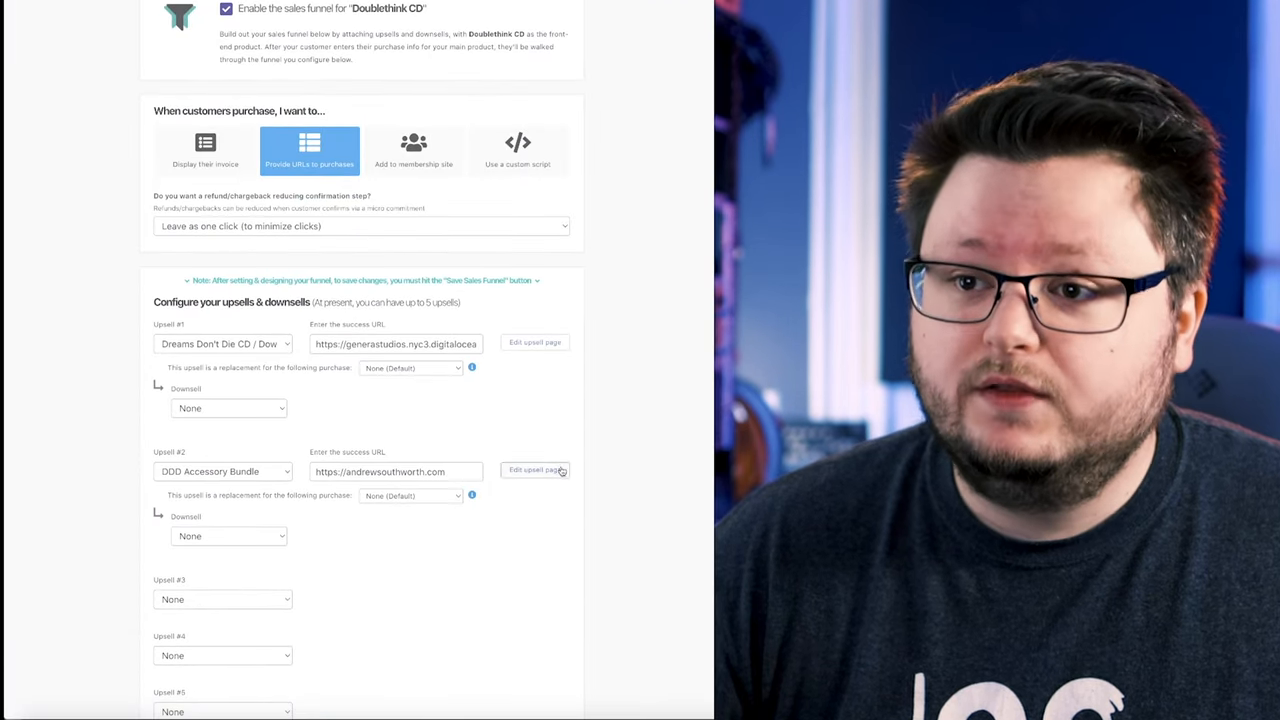
{"action": "scroll", "scroll_direction": "down", "scroll_amount": 3}
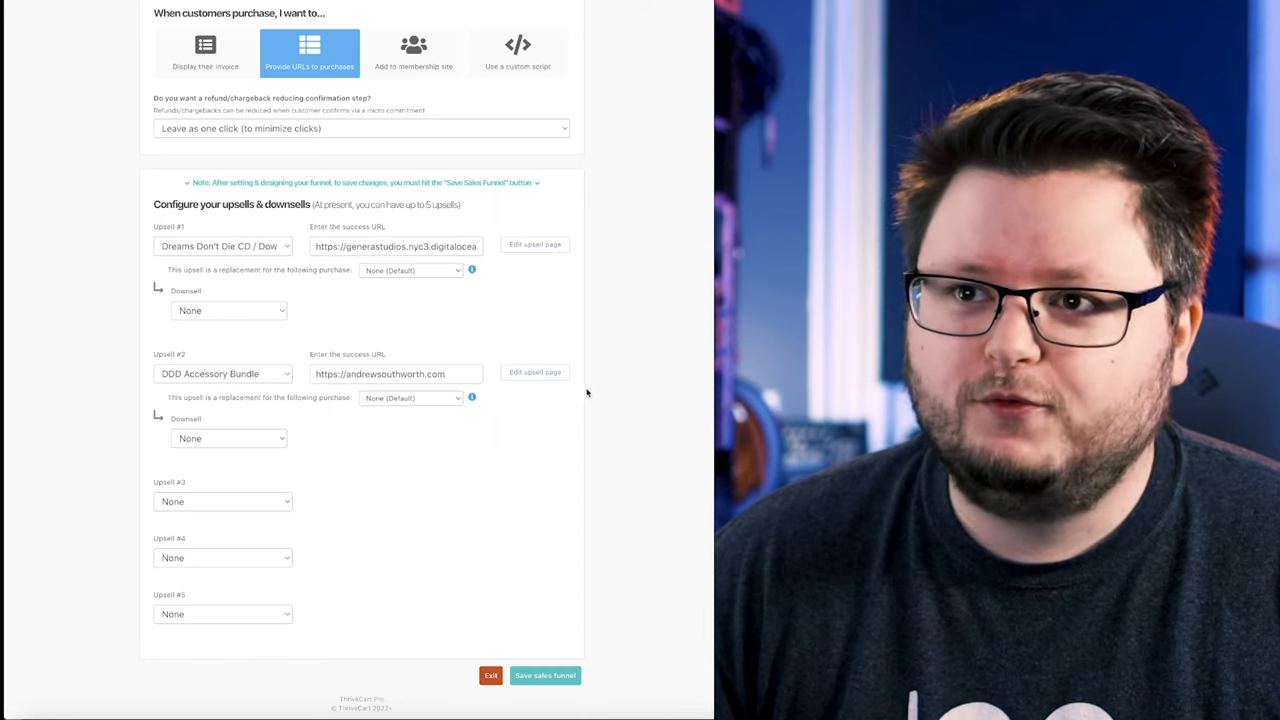
{"action": "left_click", "coordinate": [536, 244]}
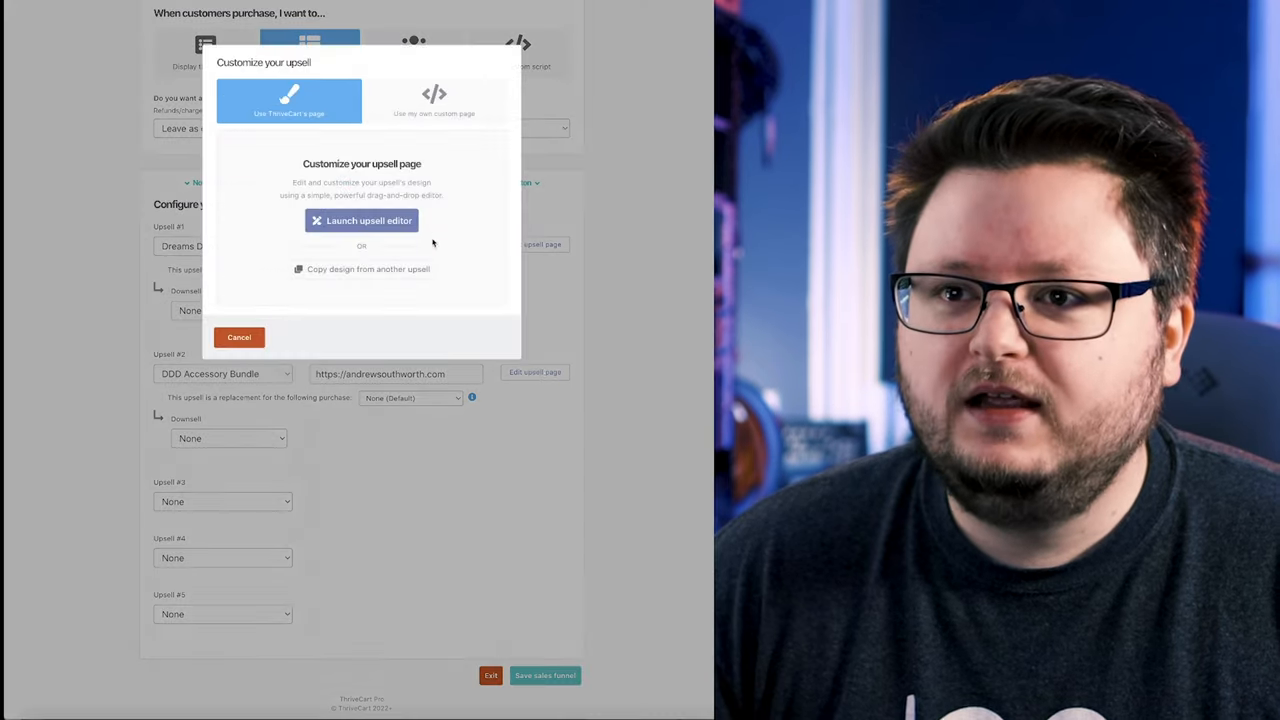
Step: Review the One last thing page offering the $7 wristband and keychain bundle, then return to the live checkout page
{"action": "left_click", "coordinate": [360, 220]}
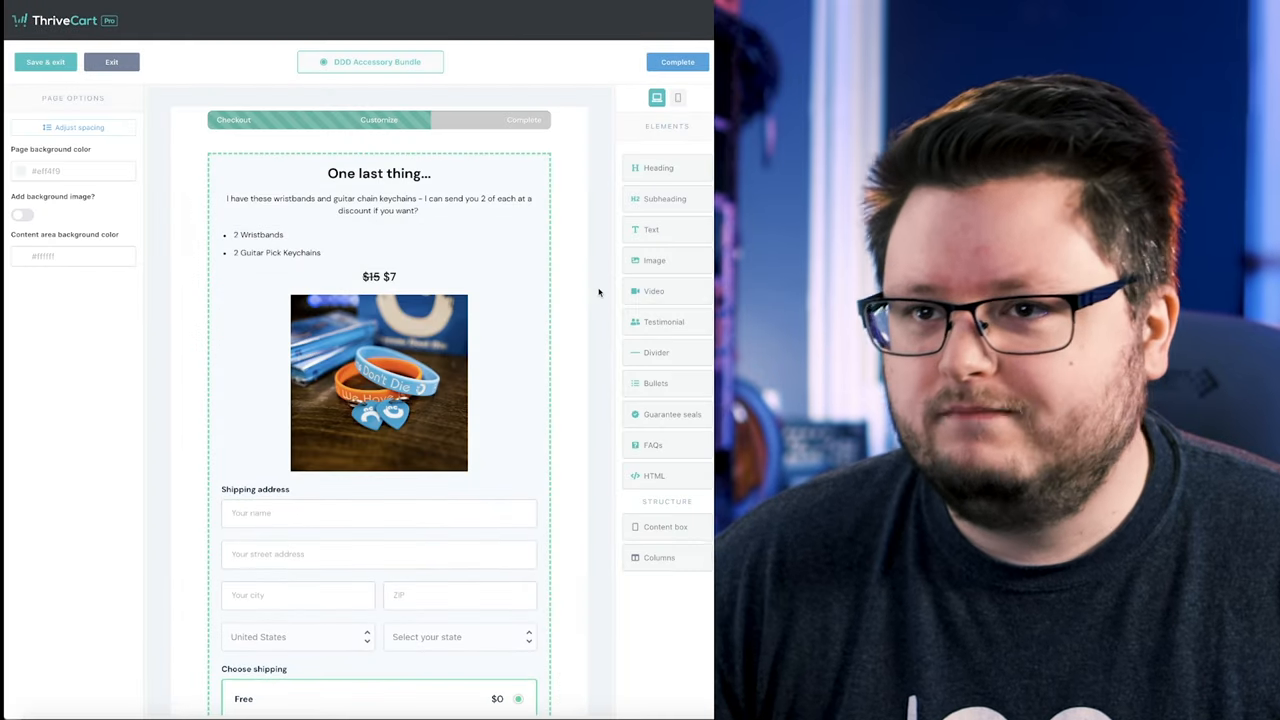
{"action": "left_click", "coordinate": [380, 172]}
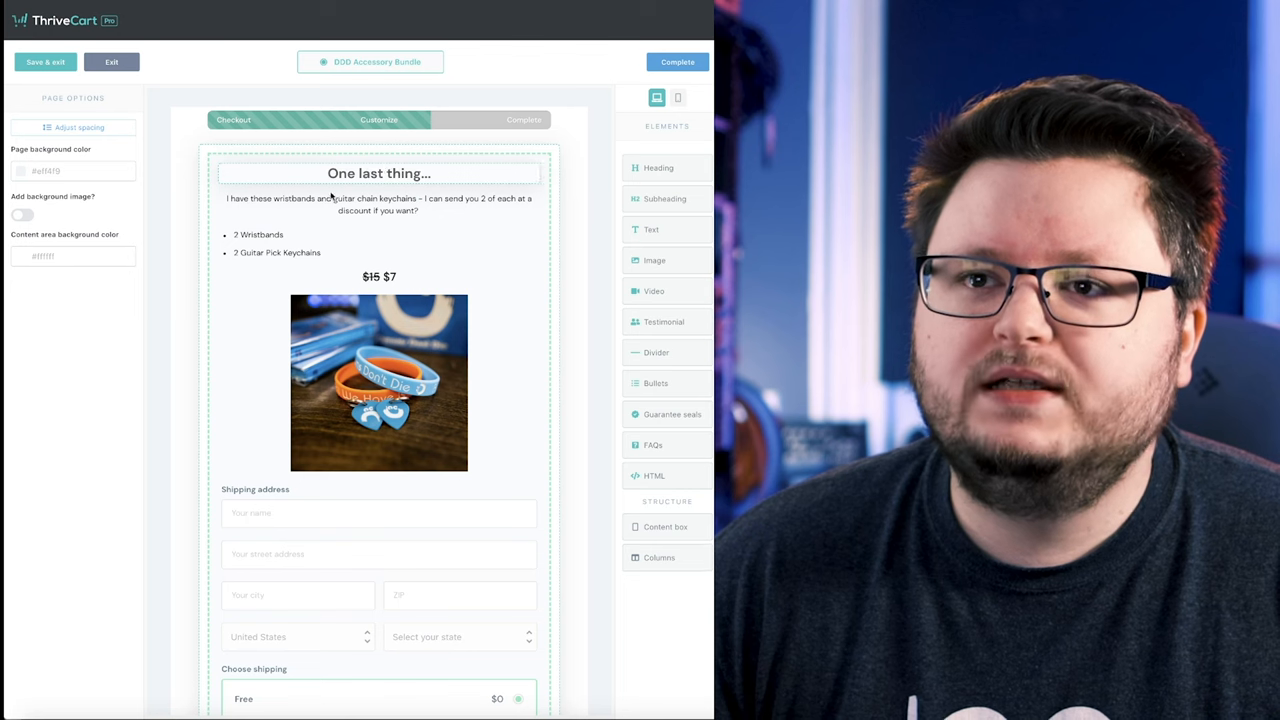
{"action": "left_click", "coordinate": [378, 204]}
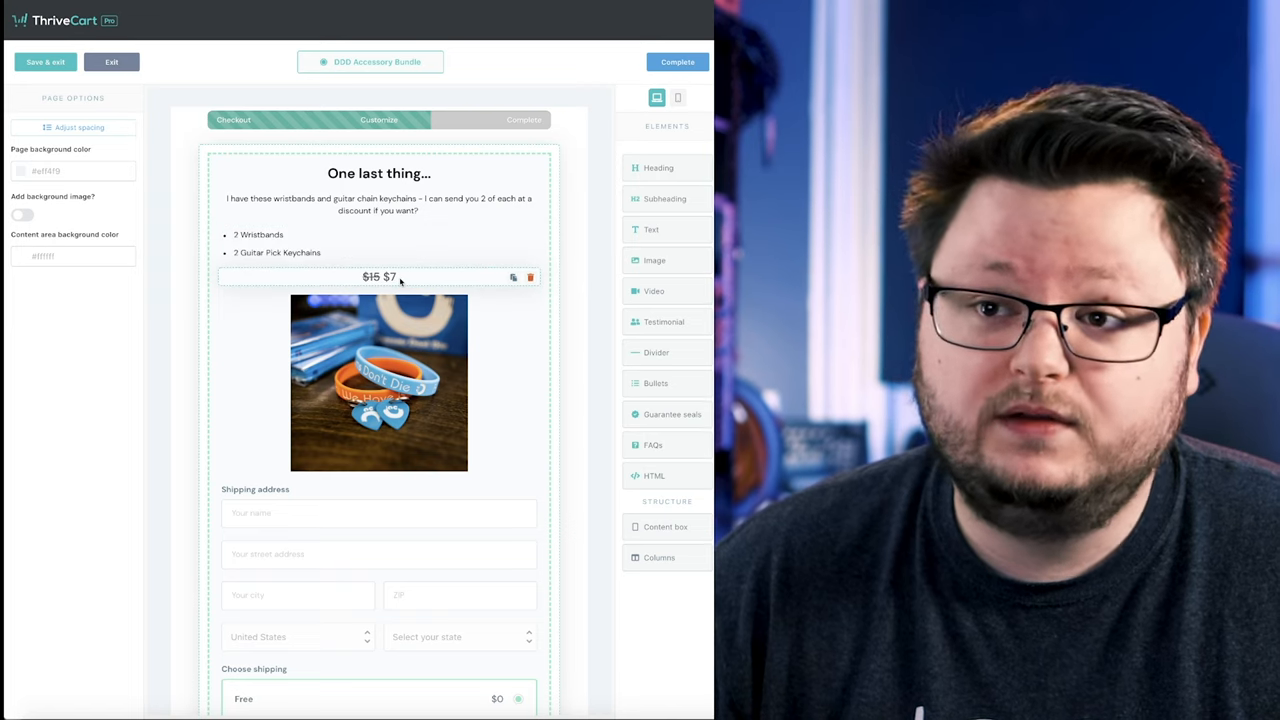
{"action": "scroll", "scroll_direction": "down", "scroll_amount": 3}
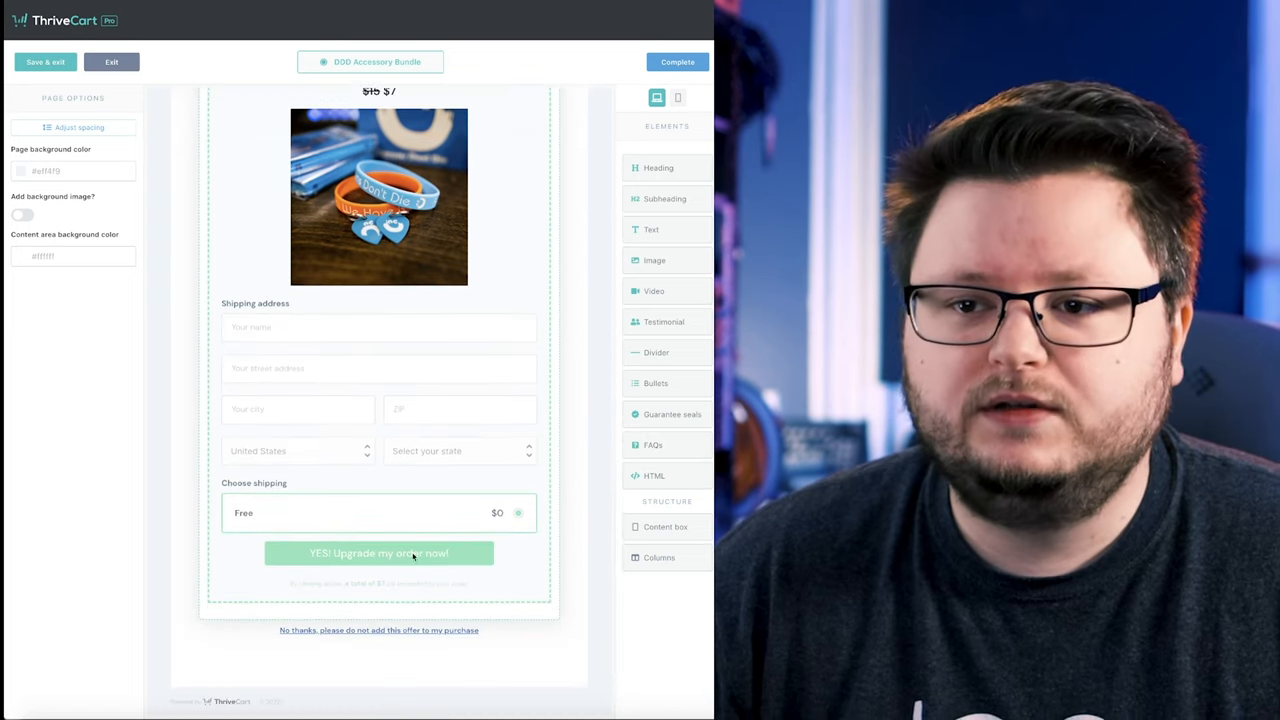
{"action": "scroll", "scroll_direction": "up", "scroll_amount": 3}
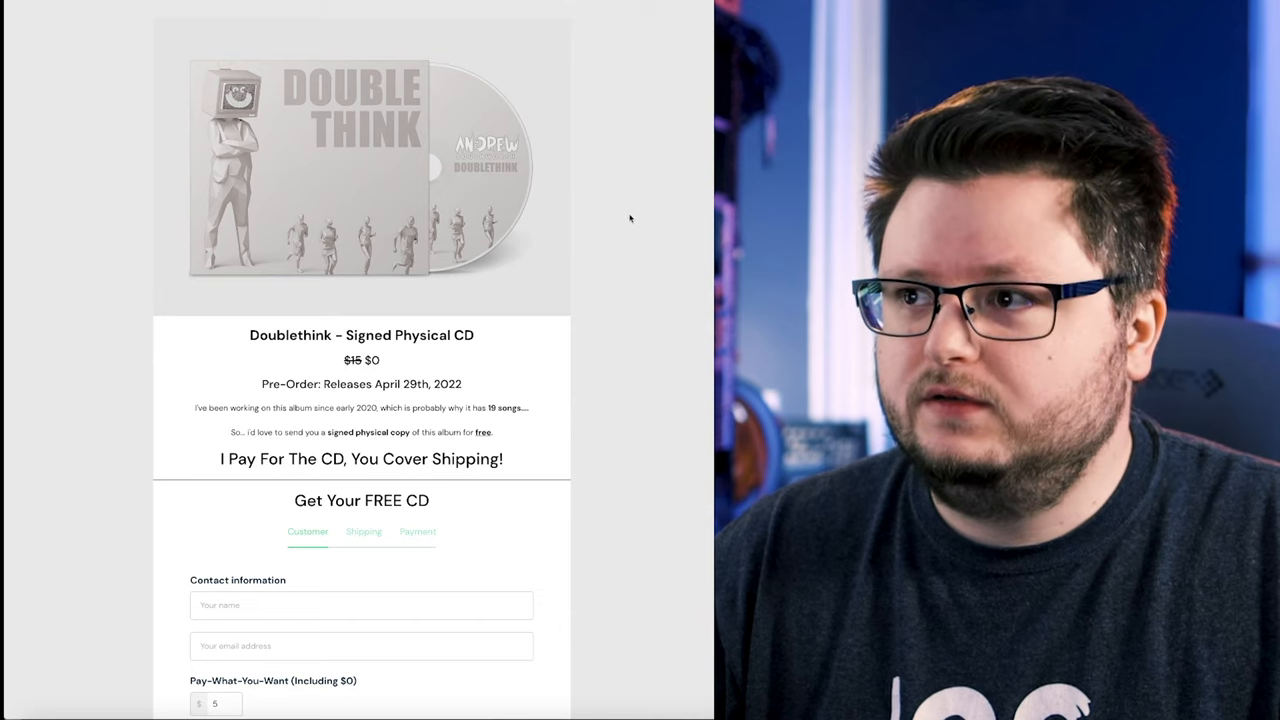
{"action": "mouse_move", "coordinate": [648, 256]}
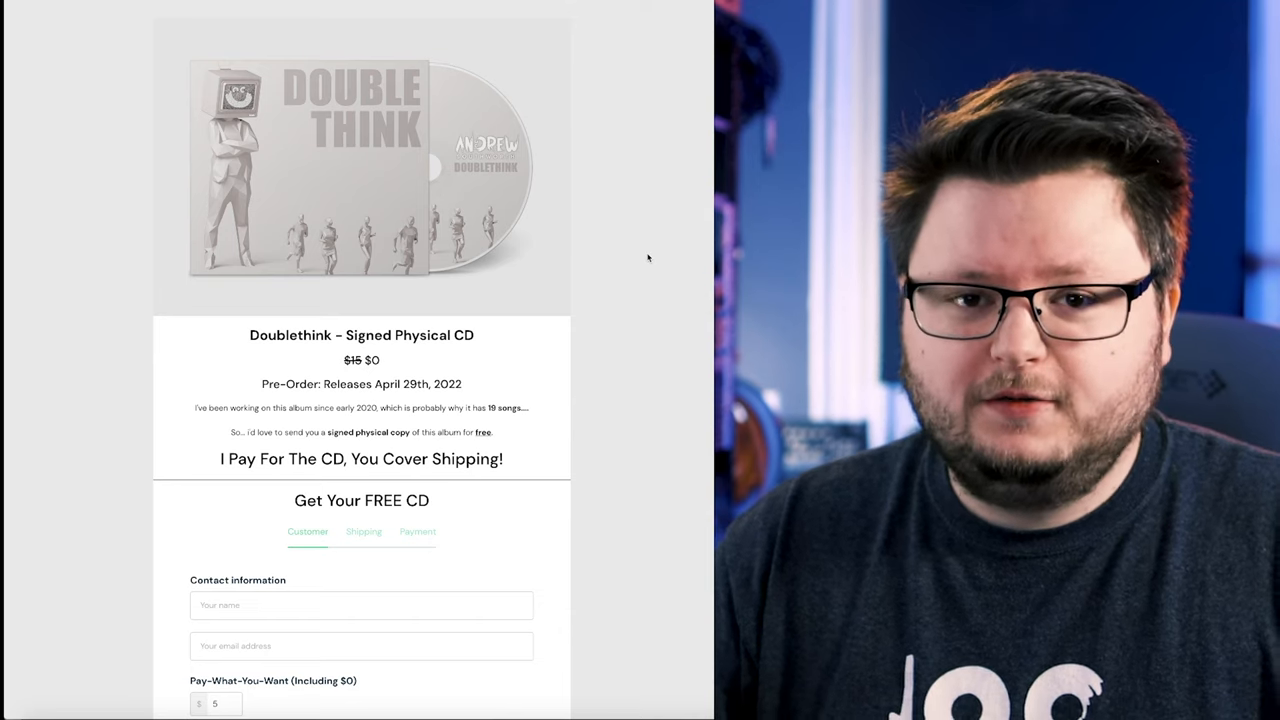